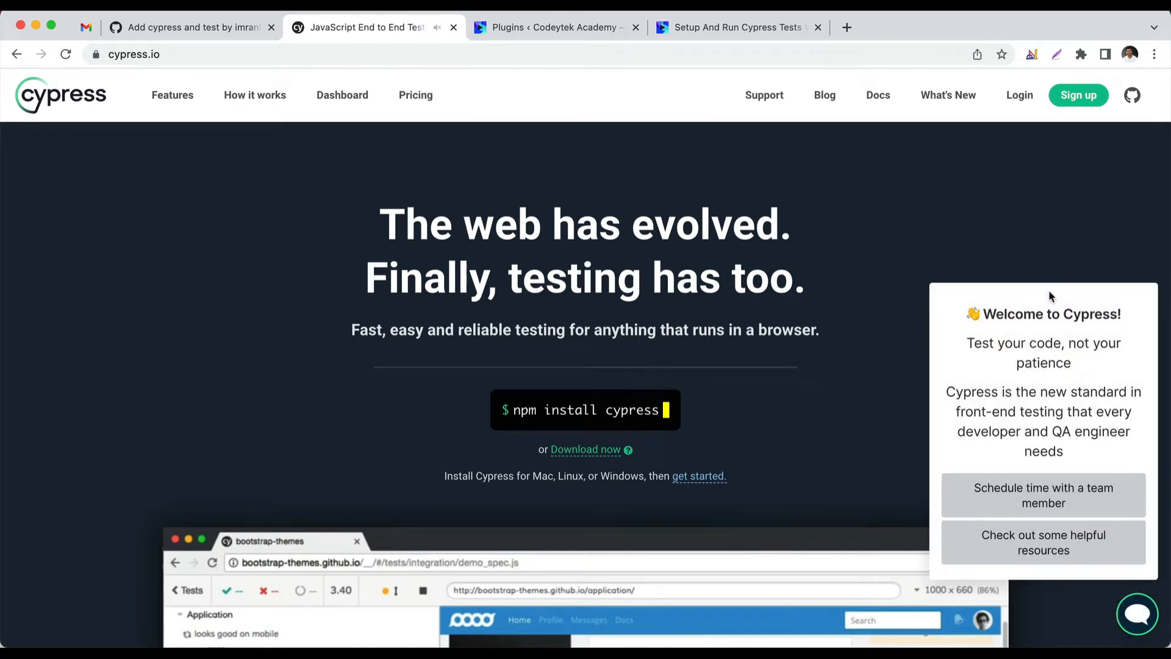
pyautogui.moveTo(1051, 295)
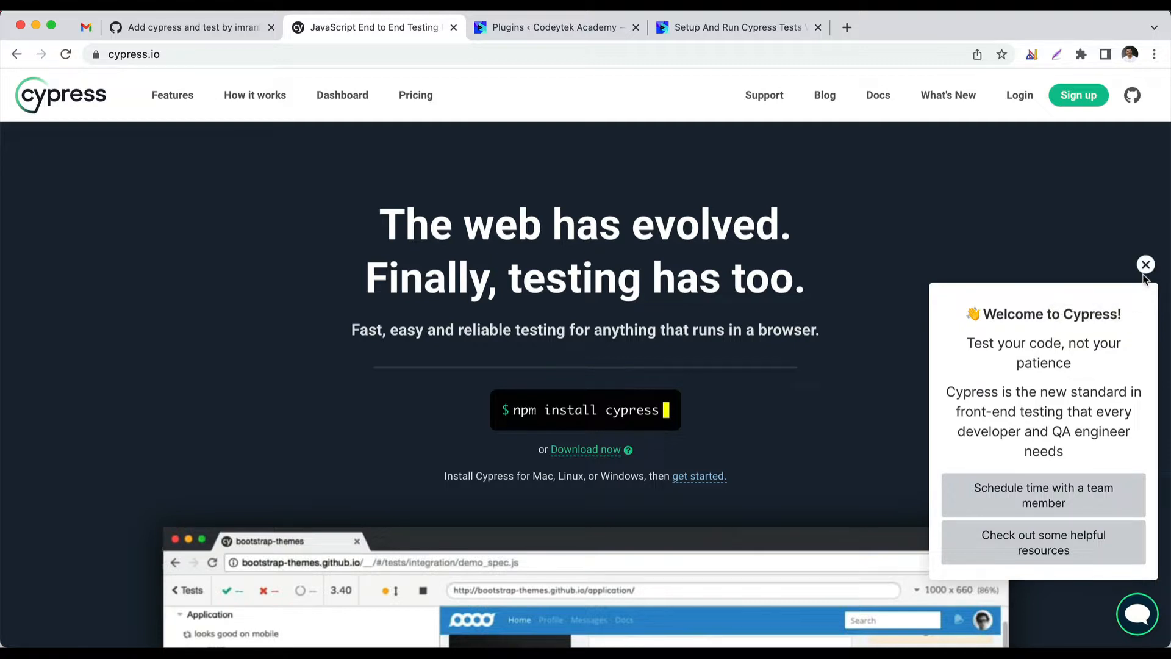
# Step: Dismiss the 'Welcome to Cypress' popup and scroll to the end-to-end testing overview
pyautogui.click(1145, 264)
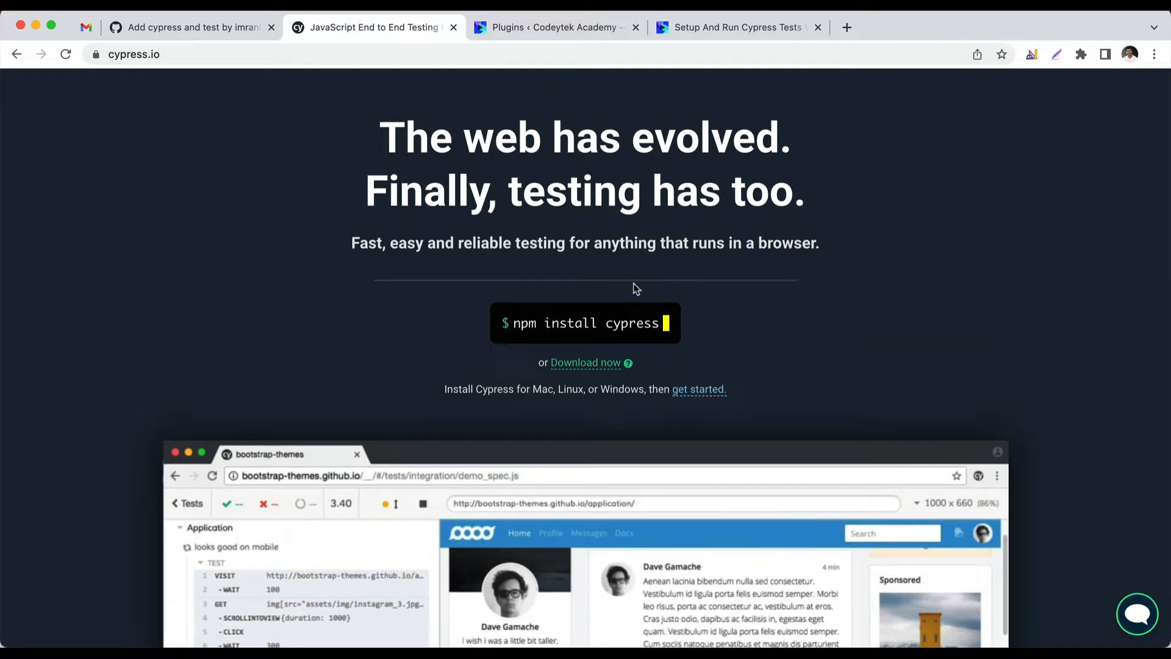
pyautogui.scroll(-3)
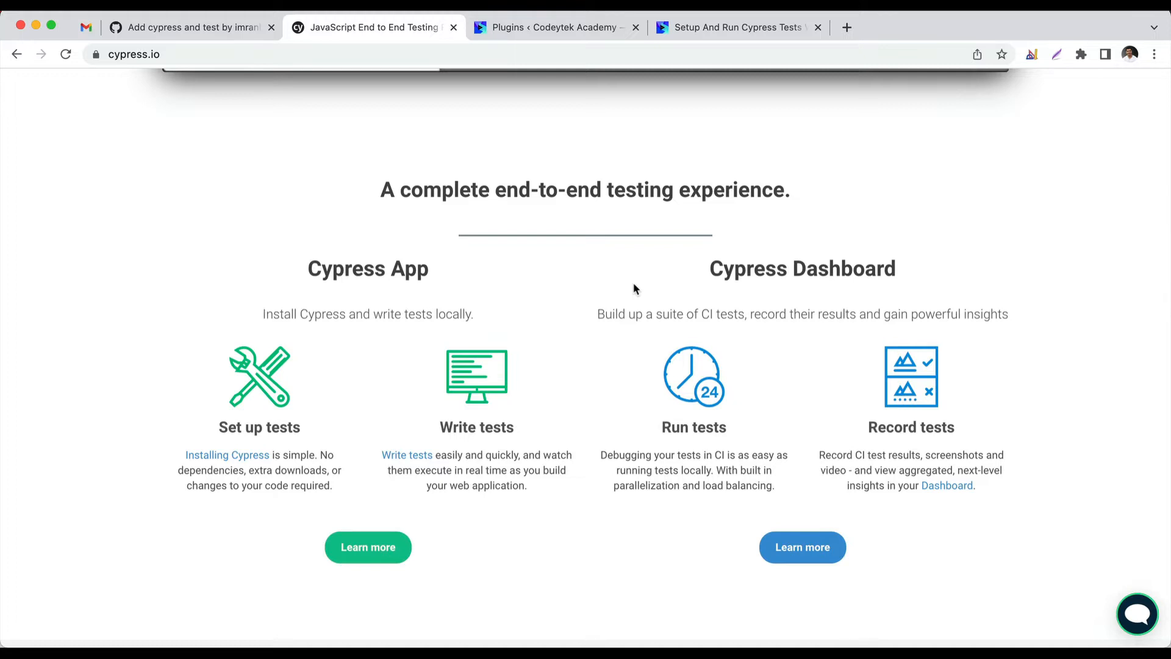
pyautogui.moveTo(439, 196)
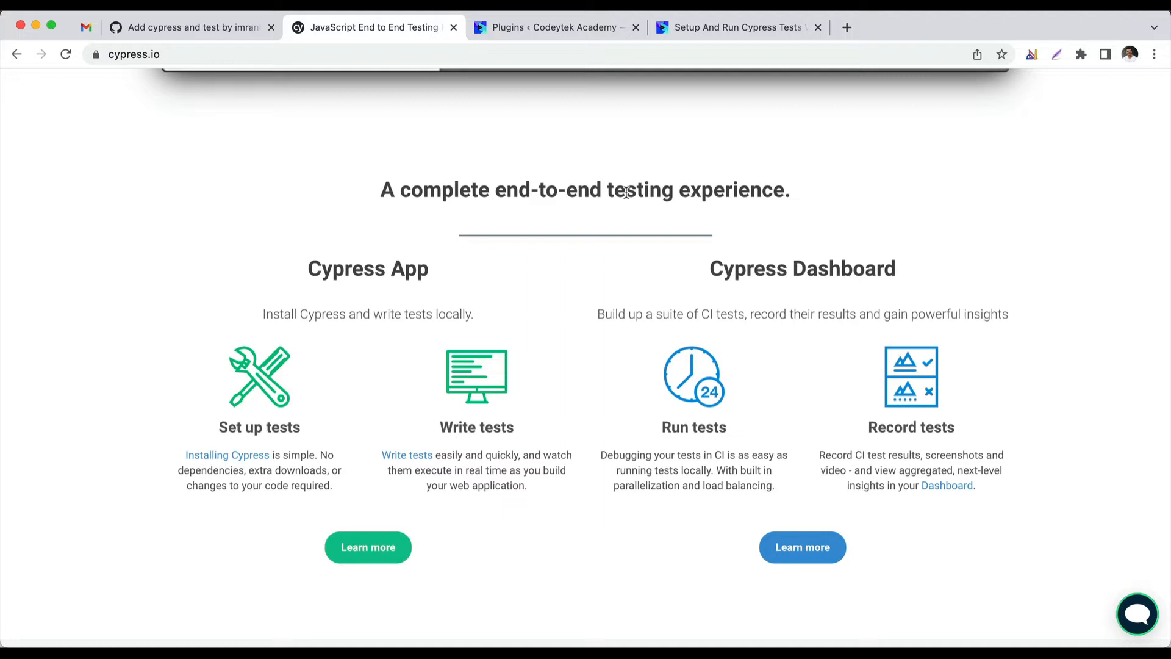
pyautogui.moveTo(708, 210)
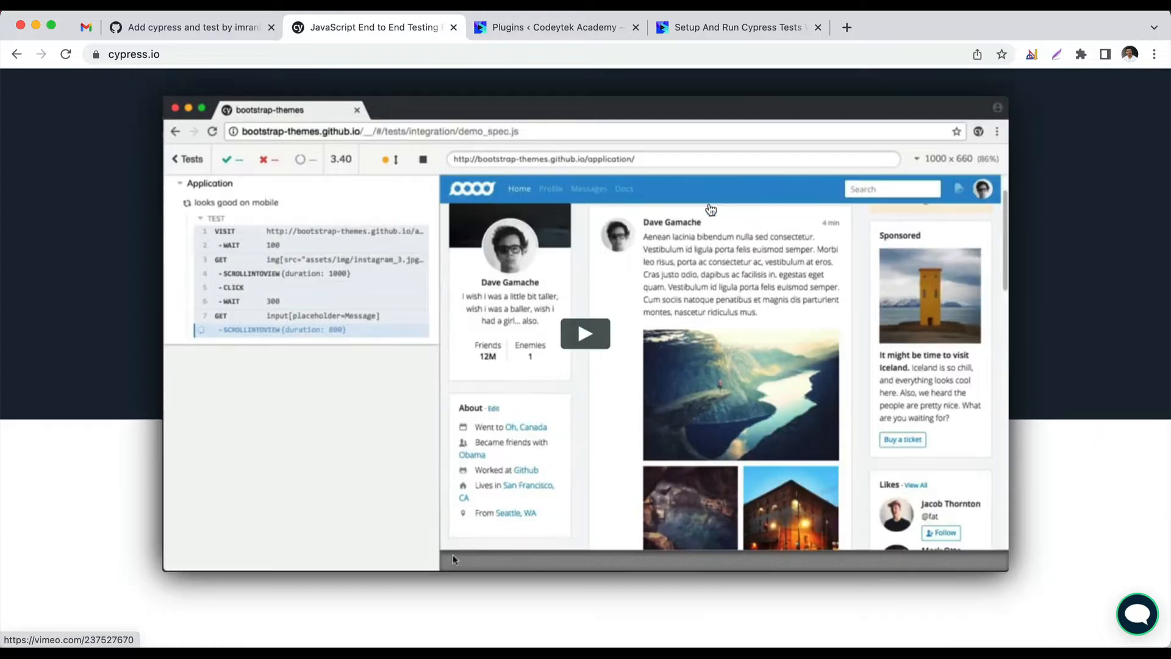
pyautogui.moveTo(425, 242)
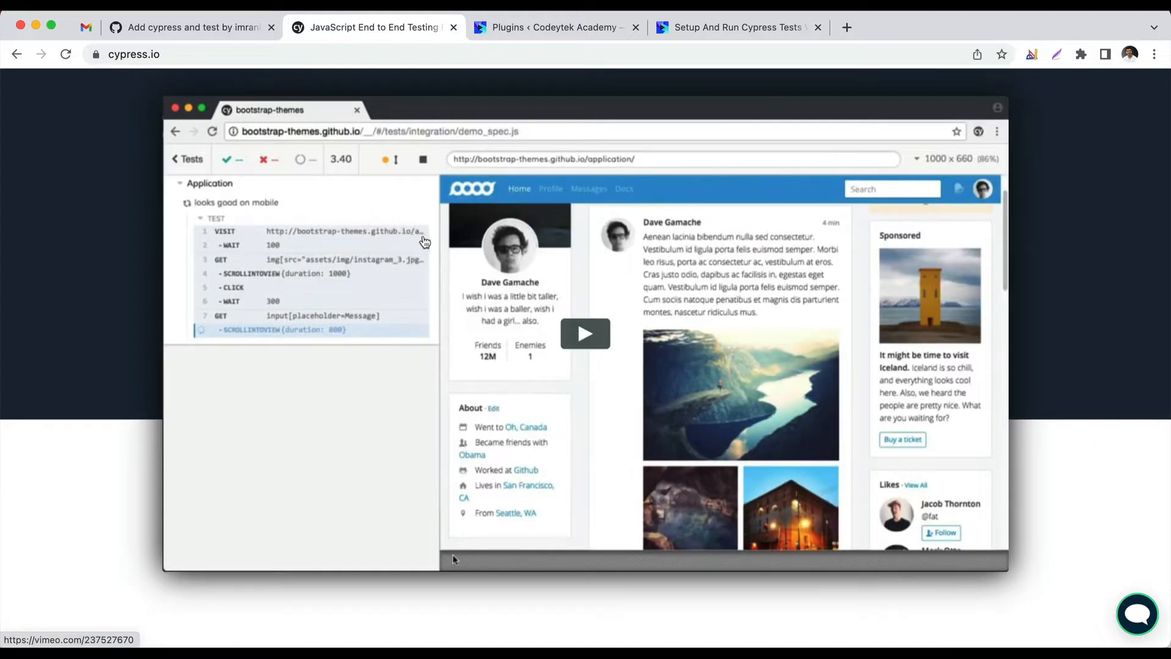
pyautogui.moveTo(658, 228)
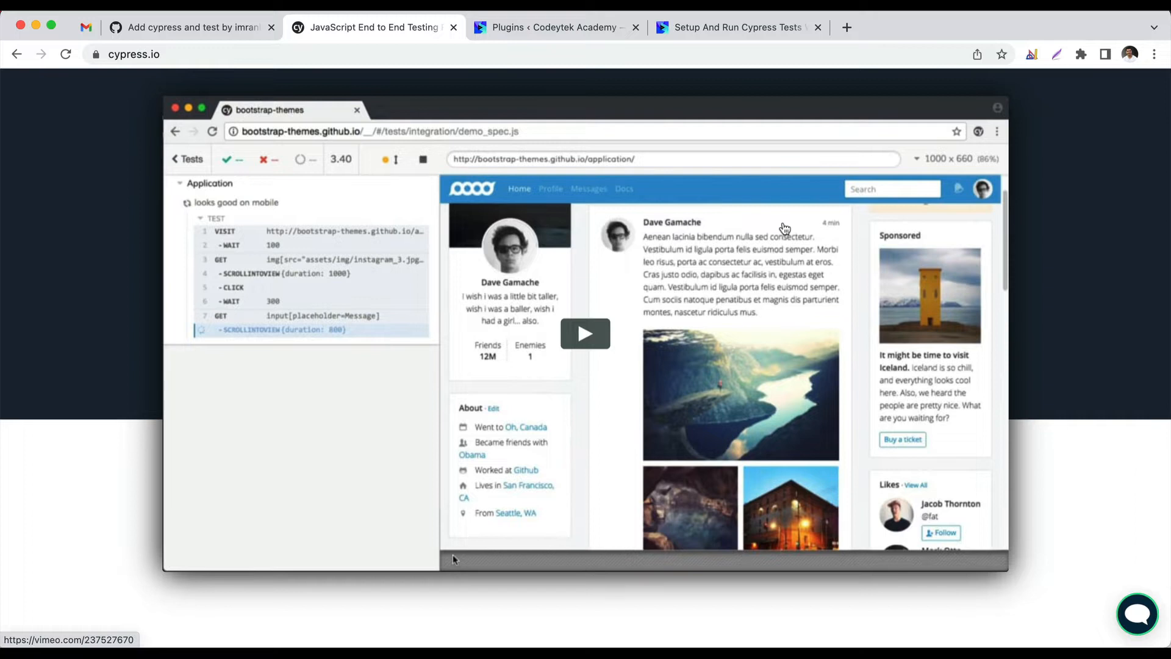
pyautogui.moveTo(658, 183)
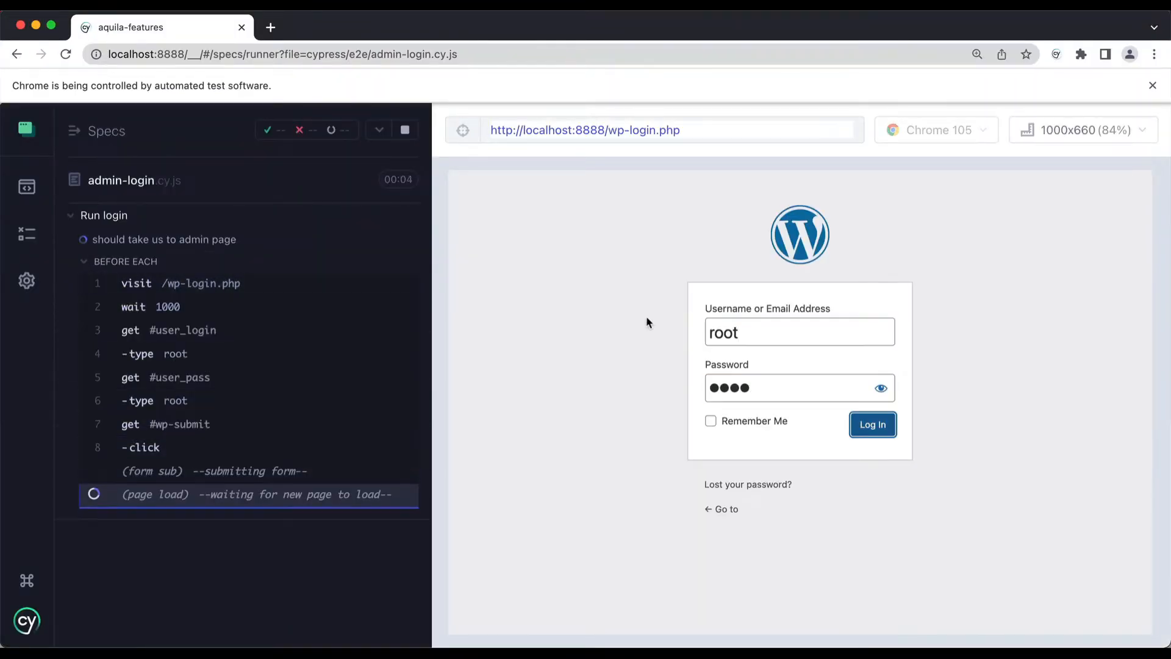
# Step: Watch admin-login.cy.js visit wp-login.php, type root credentials and click Log In
pyautogui.click(873, 425)
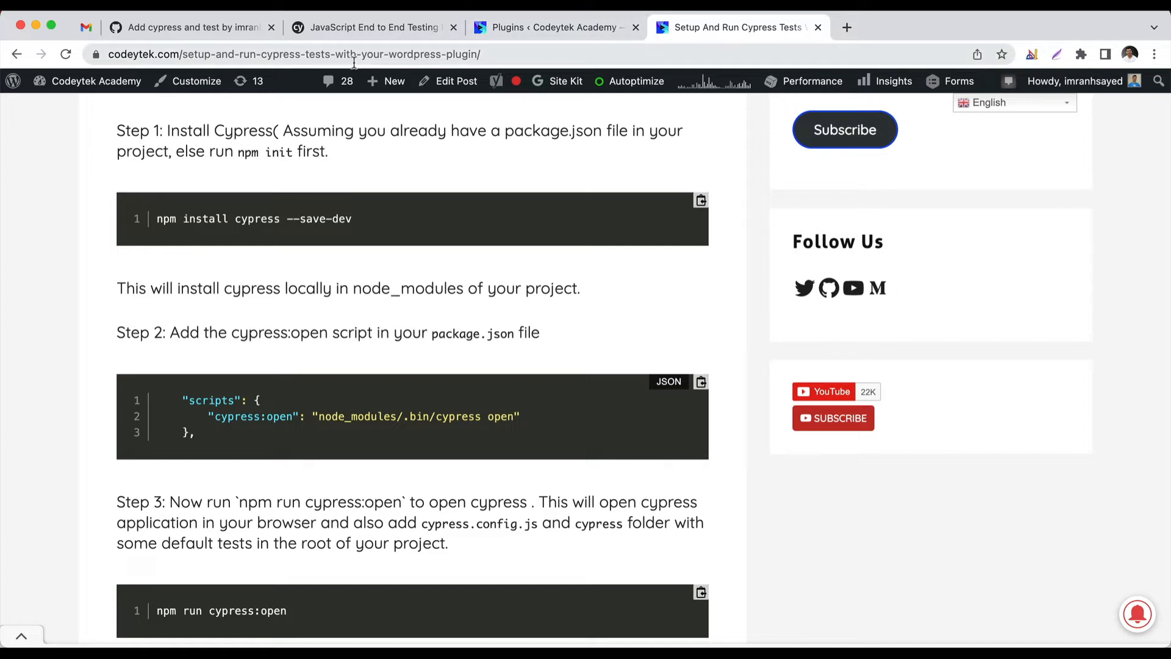
# Step: Focus the Codeytek 'Setup And Run Cypress Tests' post and read Steps 1–3
pyautogui.click(393, 81)
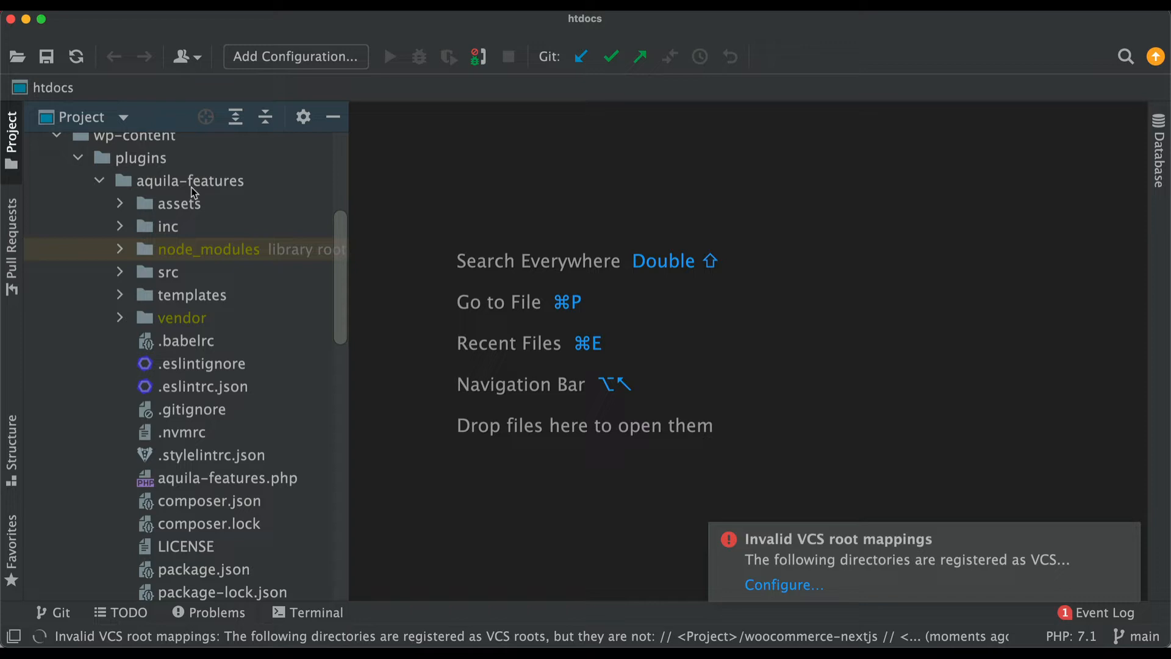
# Step: Open a terminal in aquila-features and run the copied npm install cypress --save-dev command
pyautogui.click(190, 180)
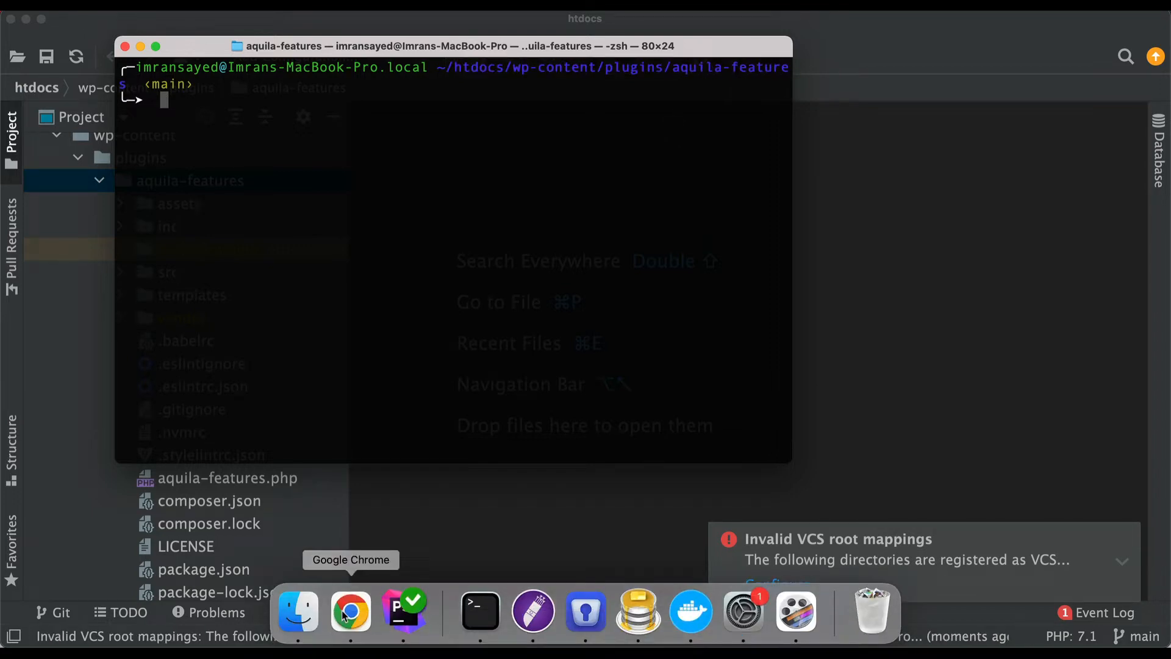
pyautogui.click(350, 611)
pyautogui.write('npm install cypress --save-dev')
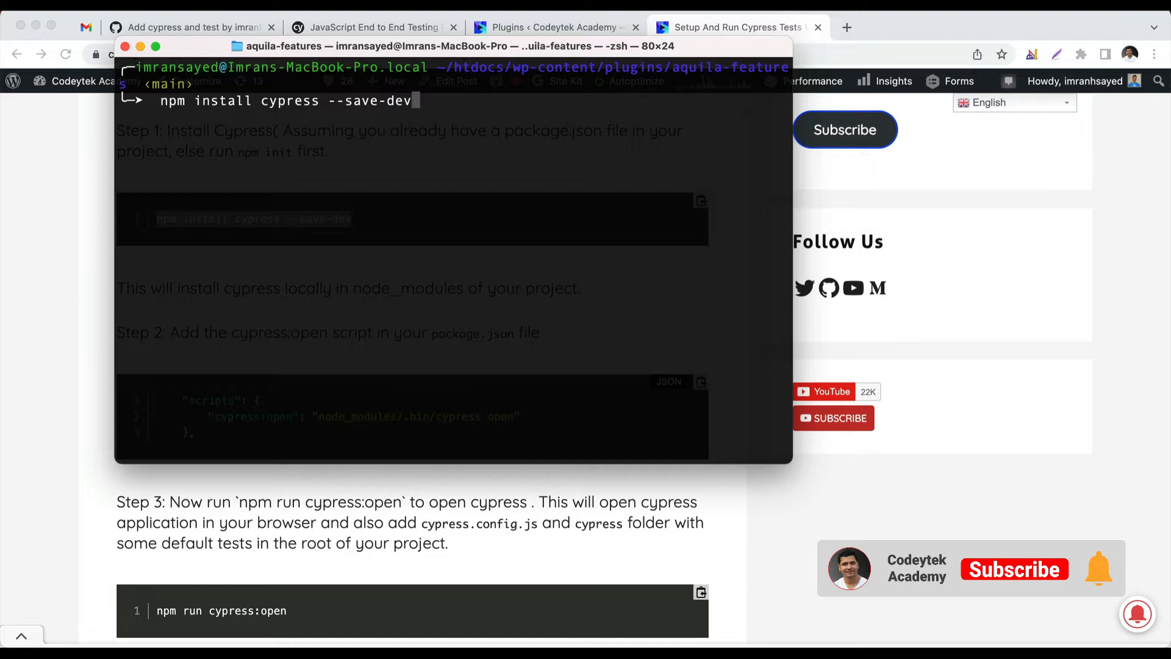
pyautogui.click(1014, 569)
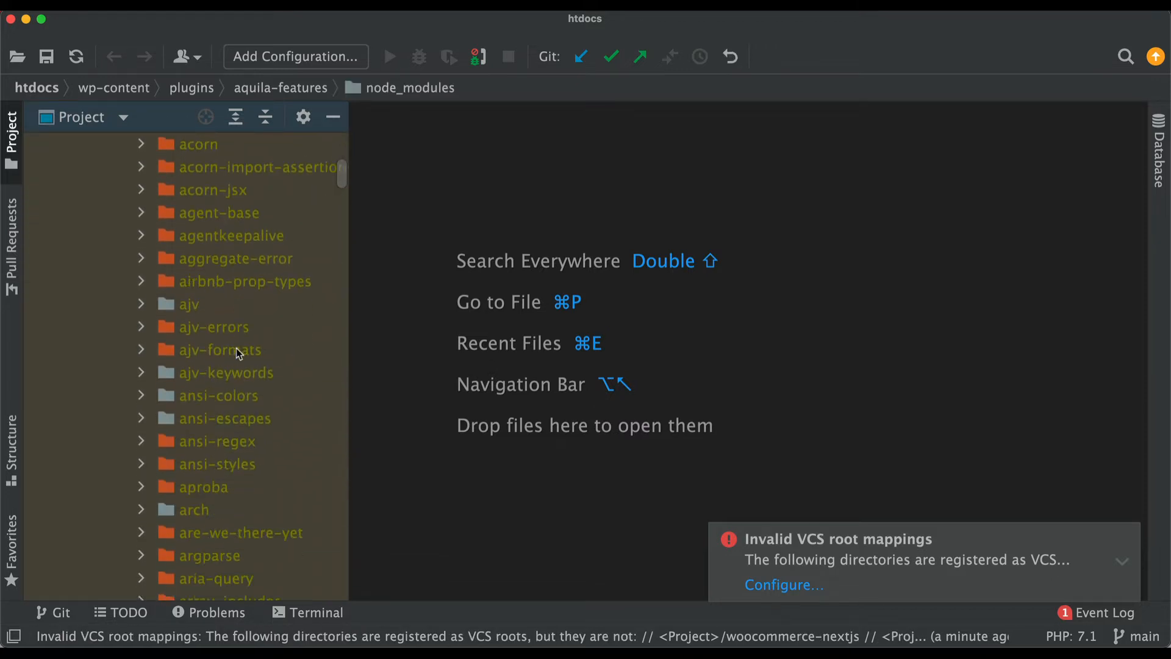
# Step: Confirm node_modules/.bin/cypress exists and add "cypress:open" after the precommit script
pyautogui.scroll(-3)
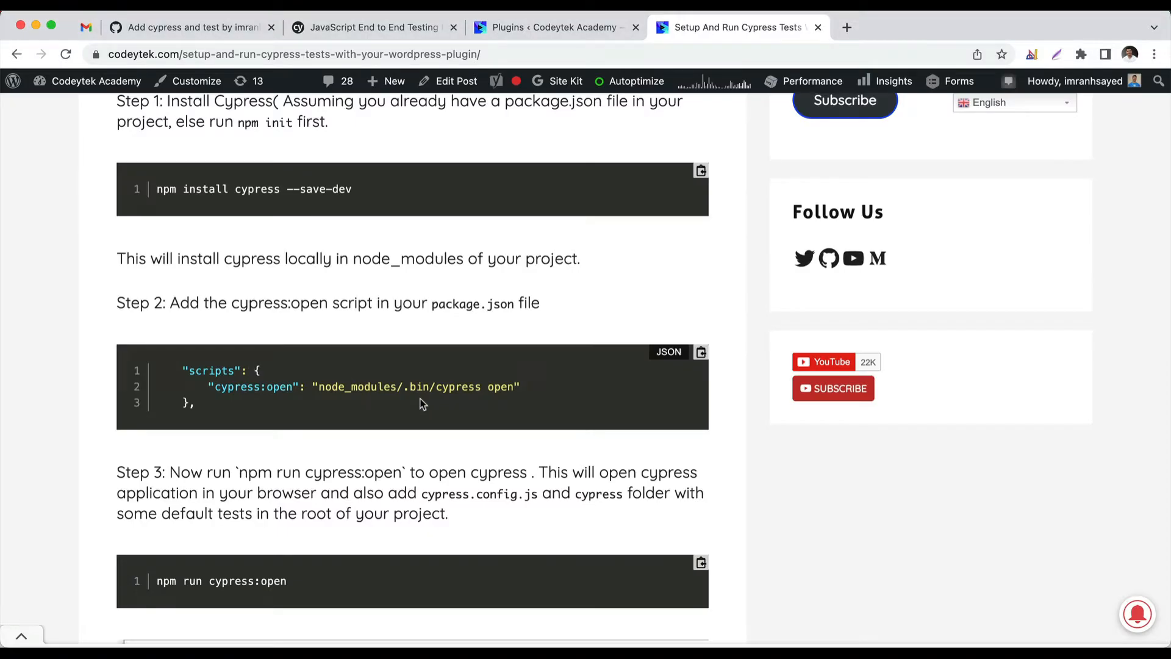
pyautogui.moveTo(533, 333)
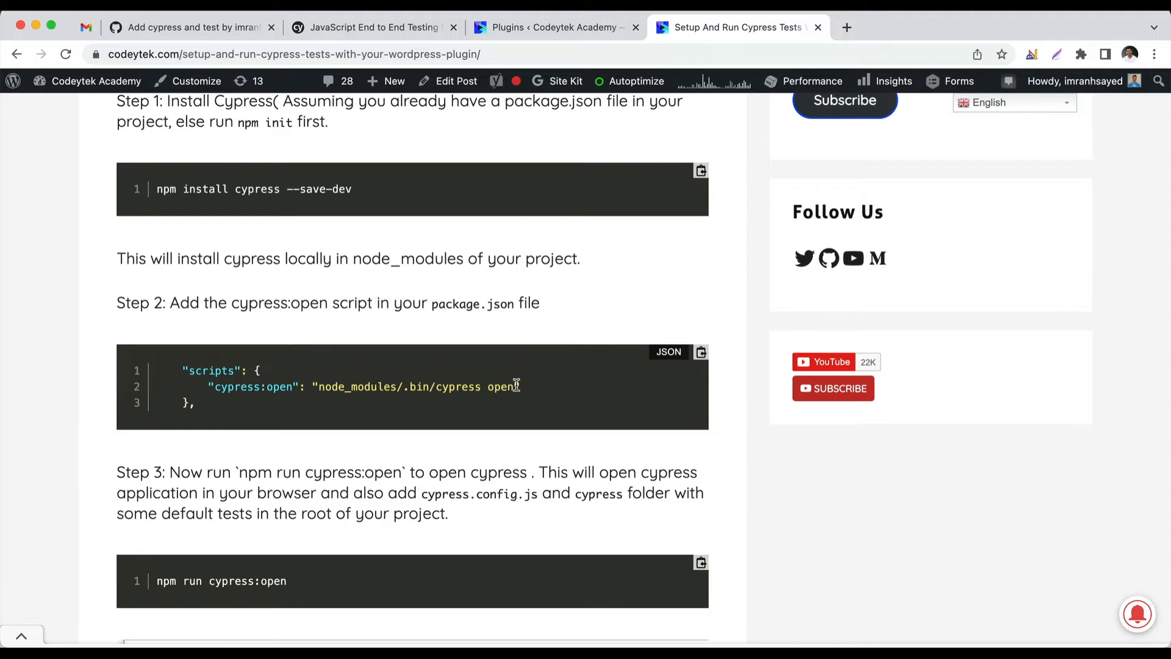
pyautogui.moveTo(522, 392)
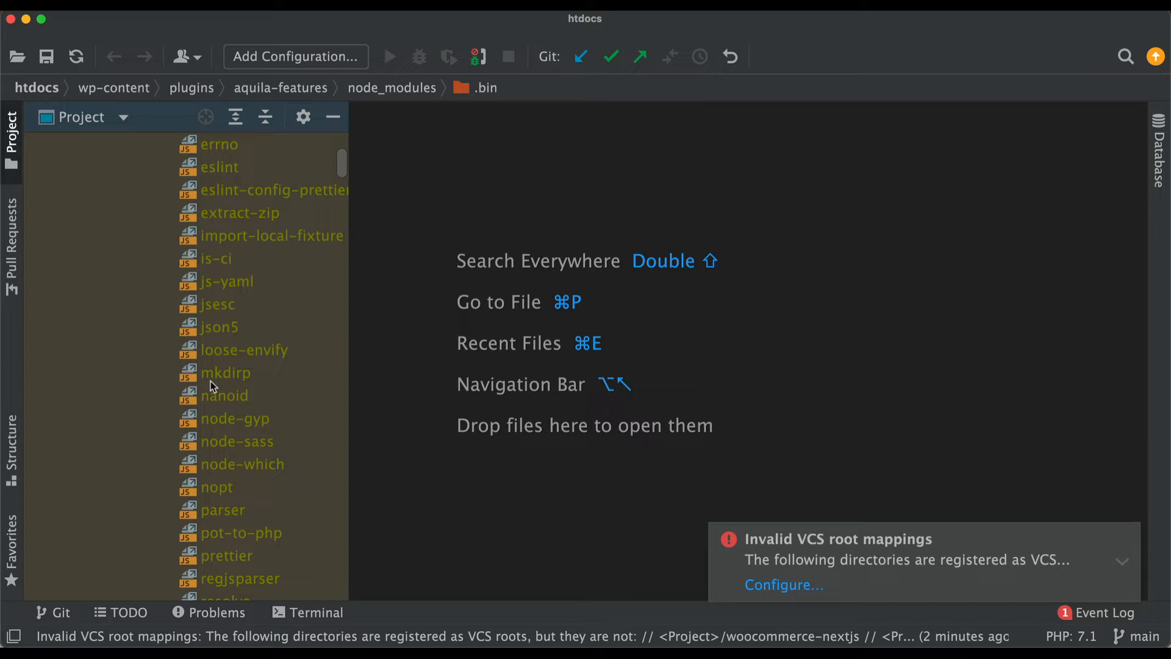
pyautogui.click(226, 396)
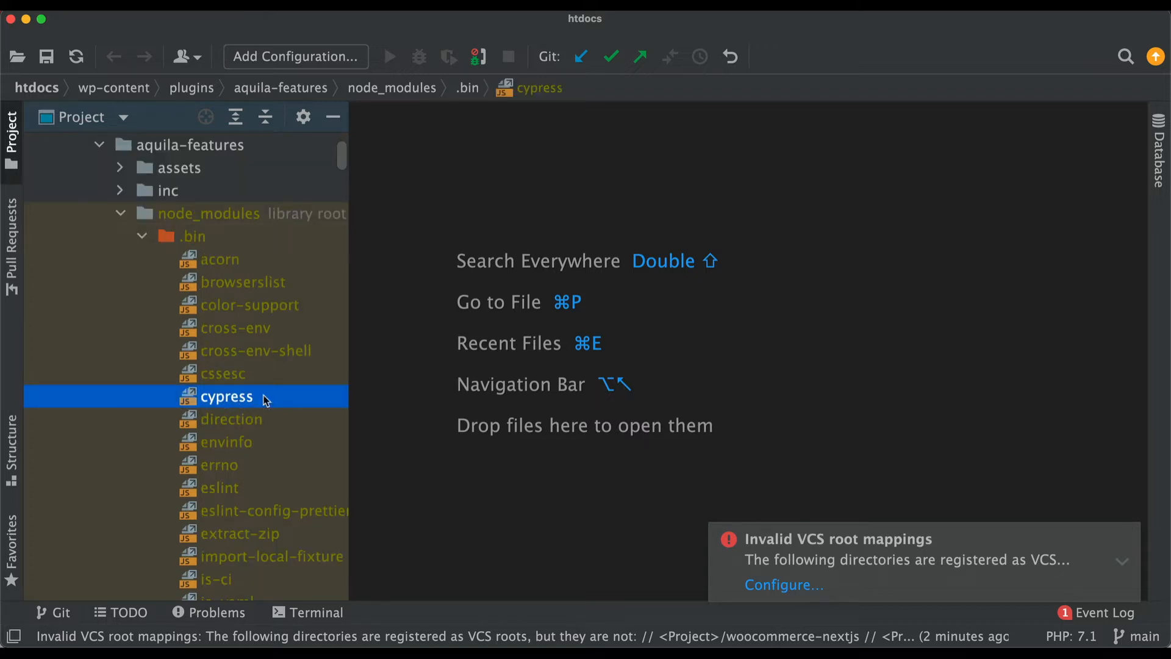
pyautogui.moveTo(215, 277)
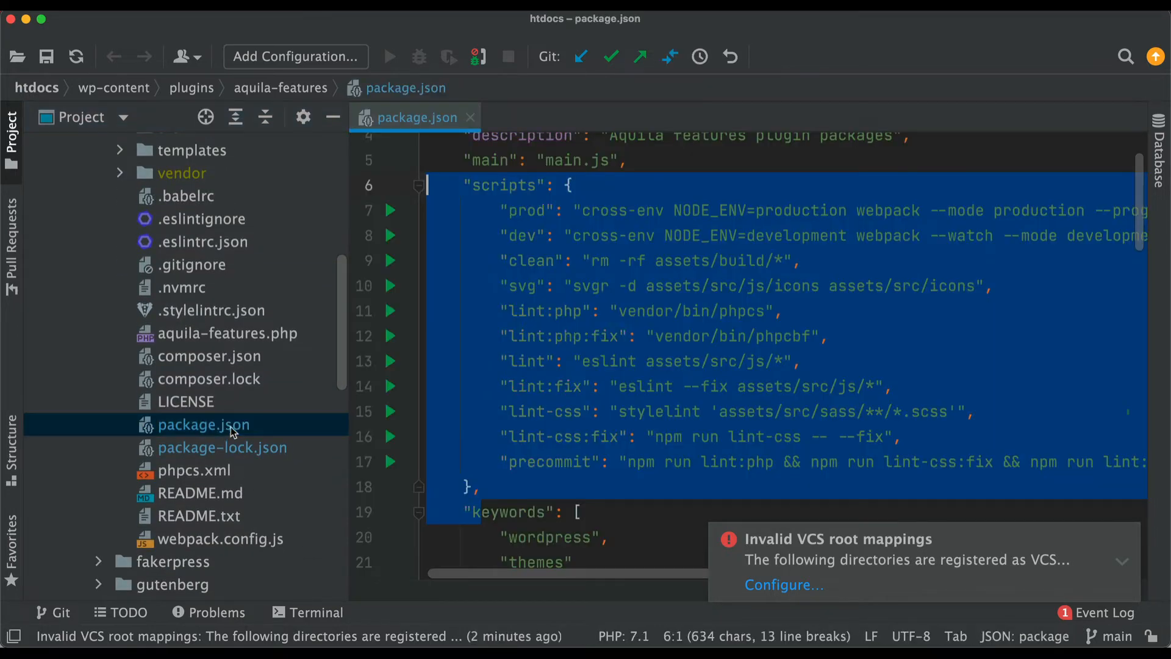
pyautogui.click(9, 134)
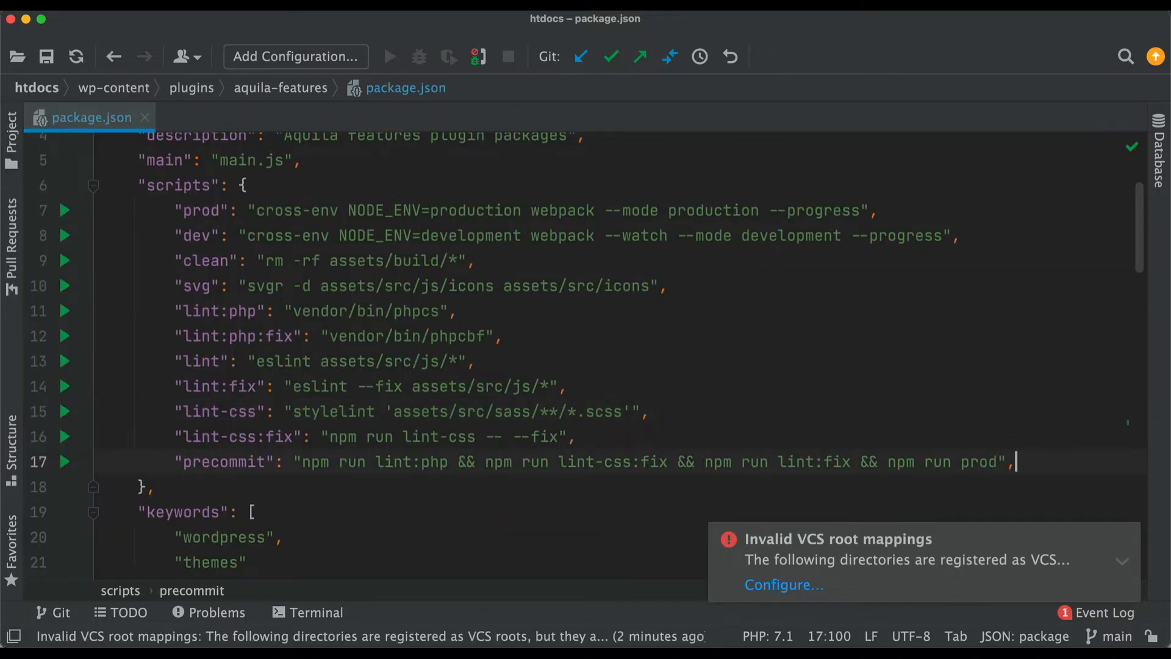
pyautogui.write('"cypress:open": "node_modules/.bin/cypress open"')
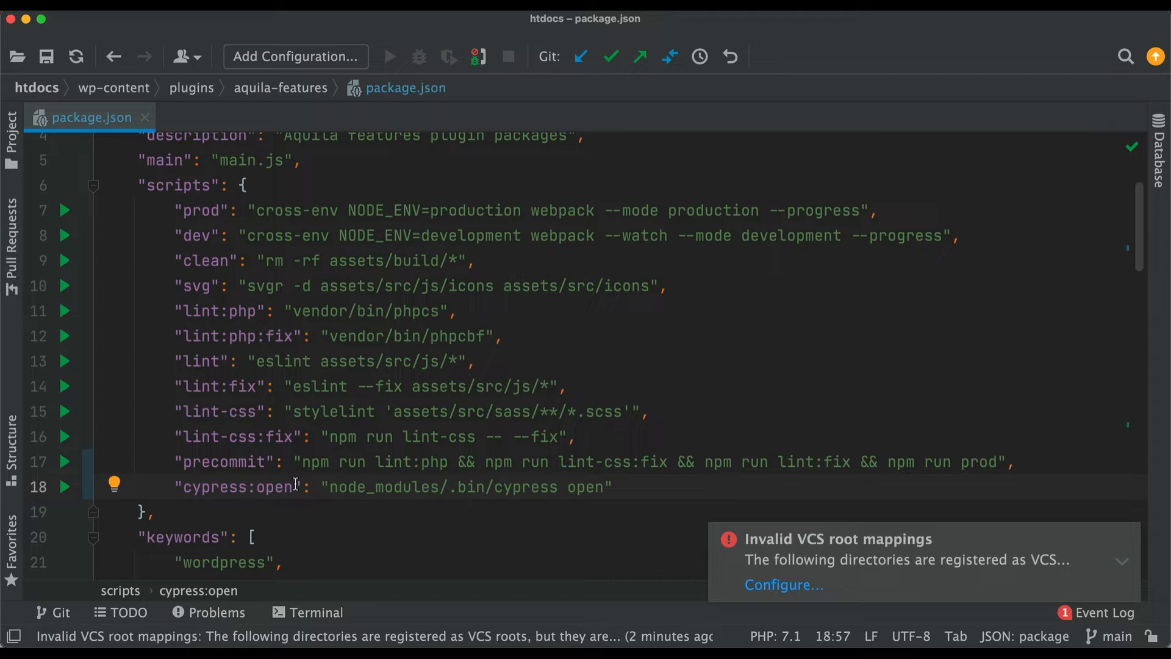
pyautogui.doubleClick(236, 486)
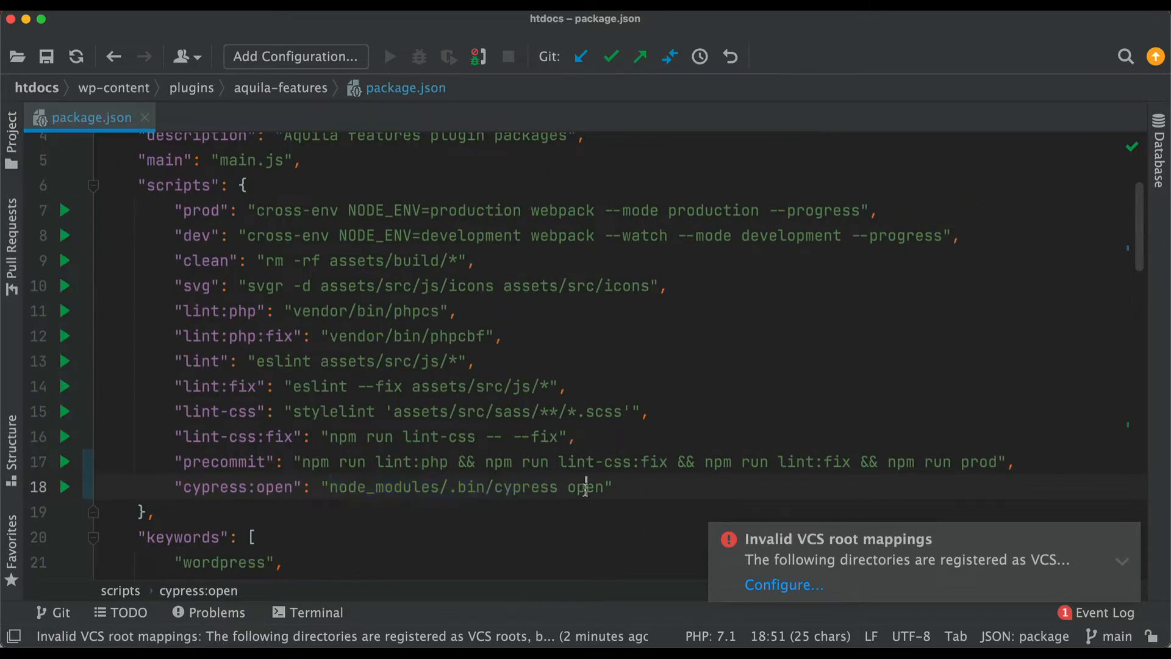
pyautogui.doubleClick(585, 486)
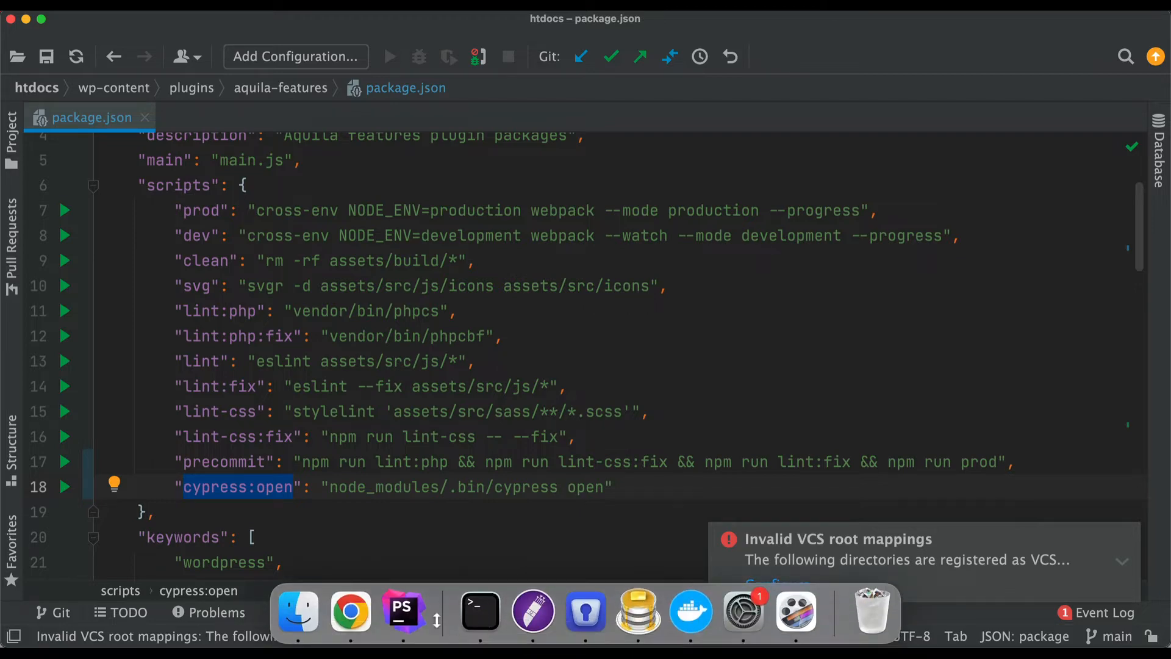
# Step: Run npm run cypress:open in Terminal to open the Cypress app
pyautogui.click(350, 612)
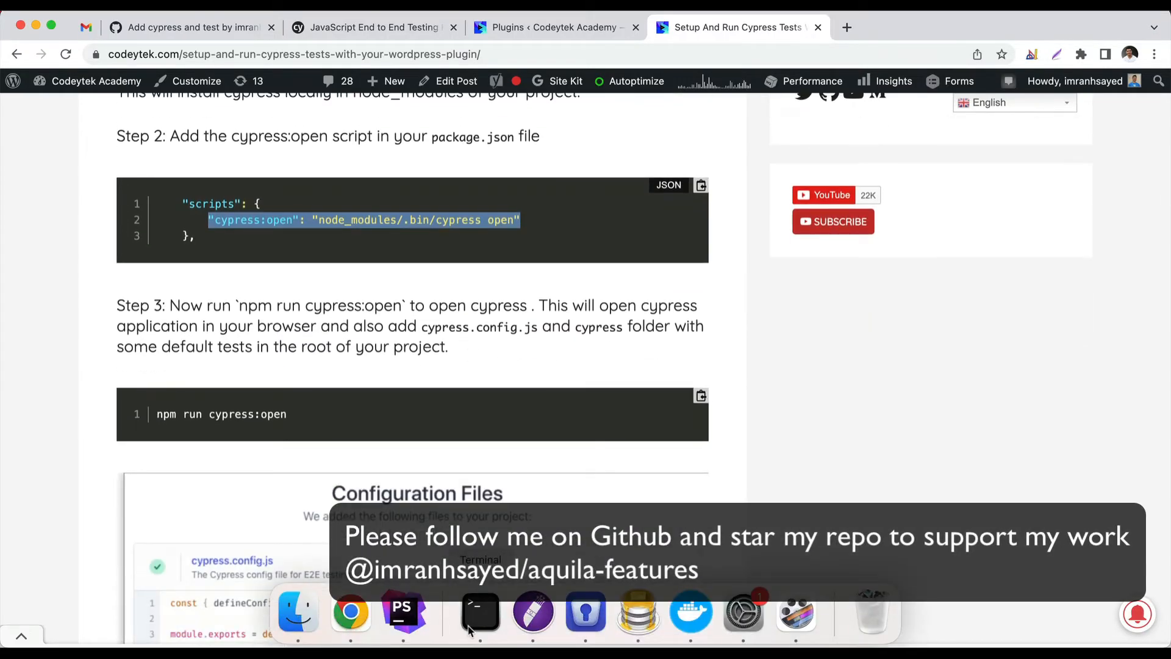
pyautogui.click(480, 613)
pyautogui.write('npm run')
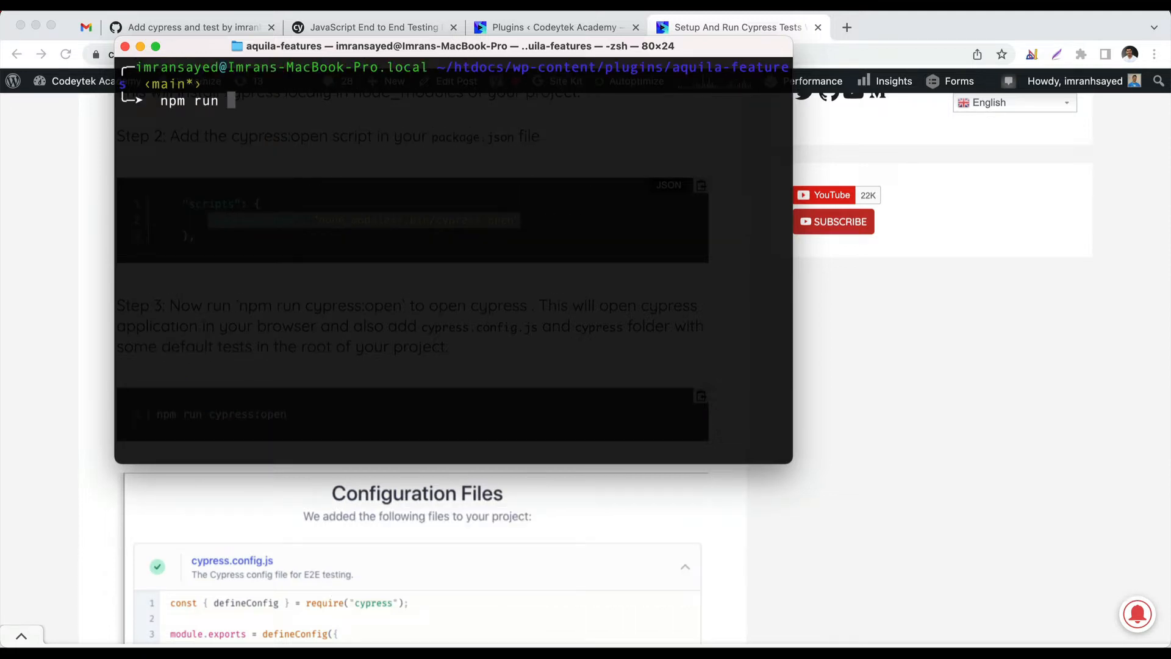
pyautogui.write('cypress:o')
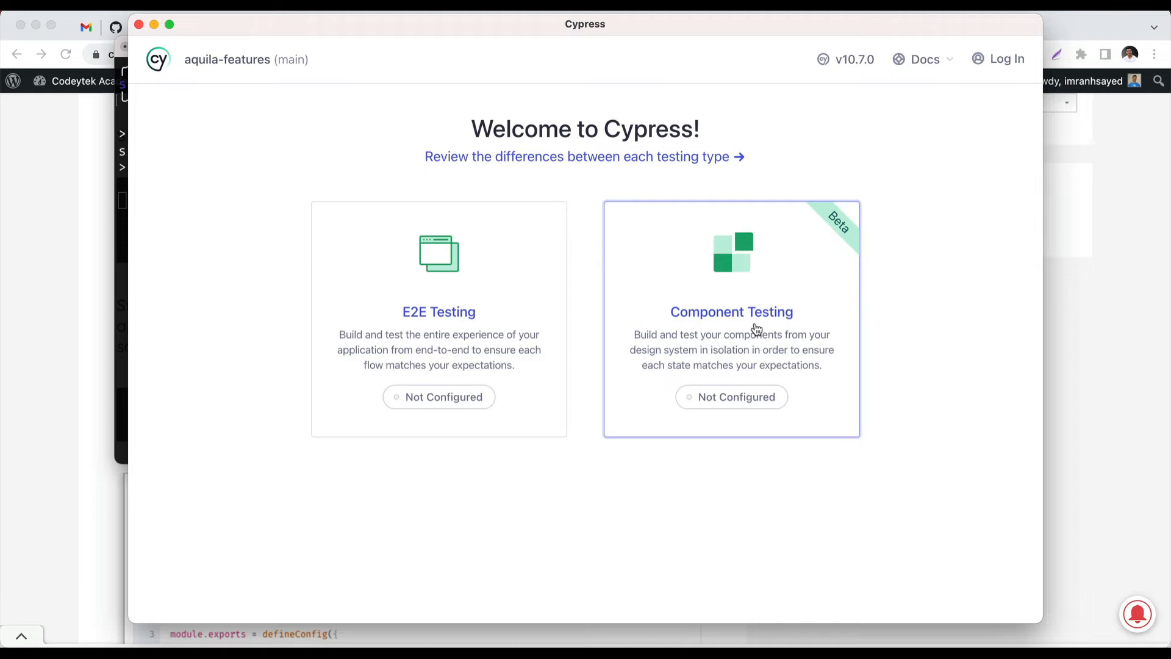
pyautogui.moveTo(824, 246)
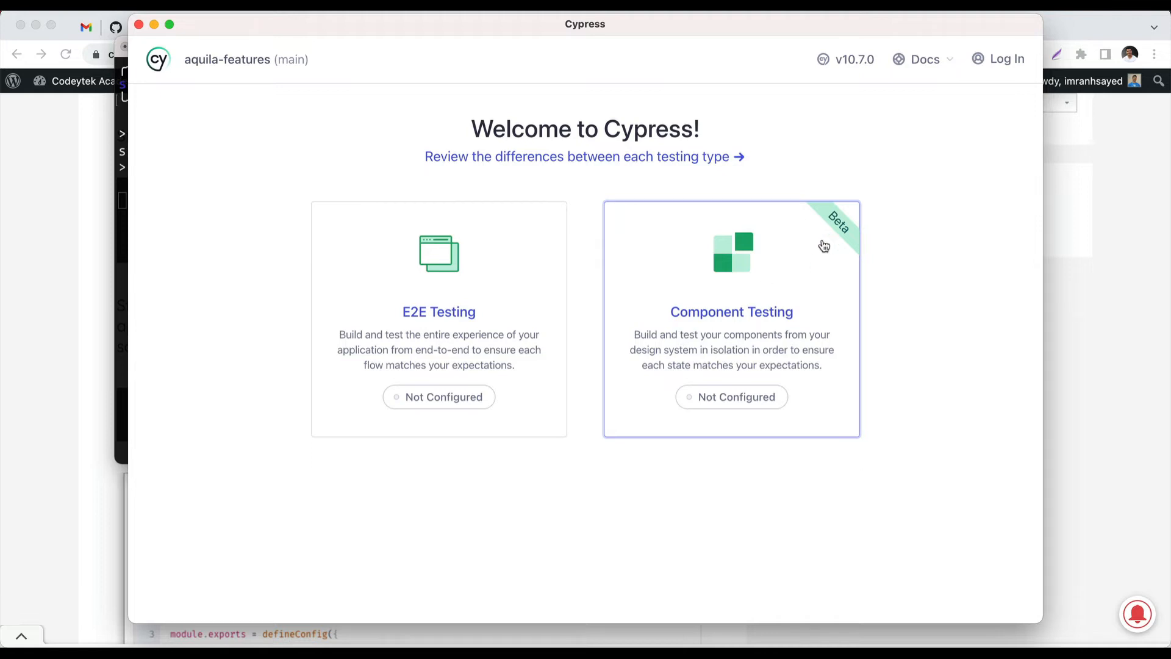
pyautogui.moveTo(473, 304)
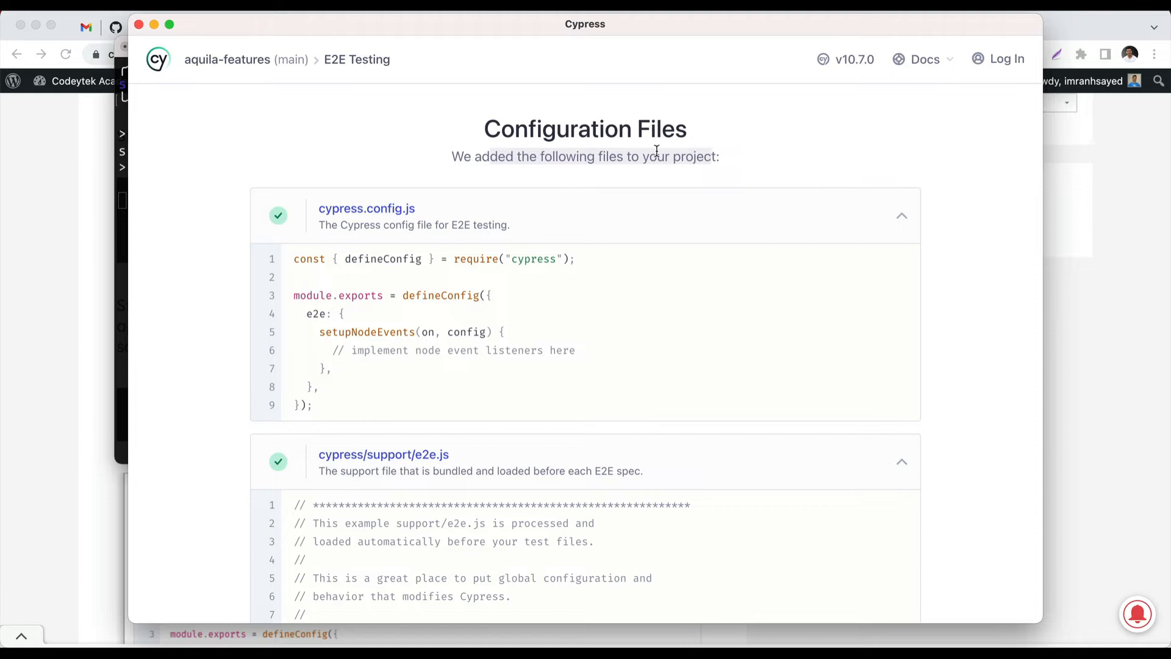
pyautogui.moveTo(403, 190)
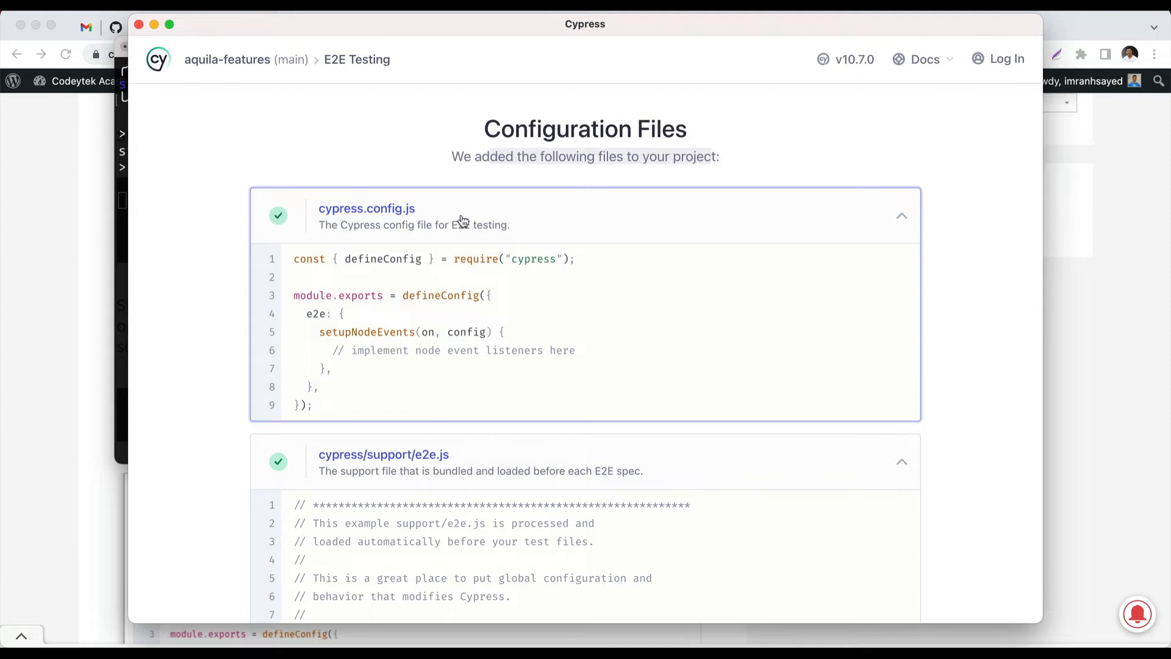
# Step: Choose E2E Testing and review the generated cypress.config.js, support and fixtures files
pyautogui.scroll(-3)
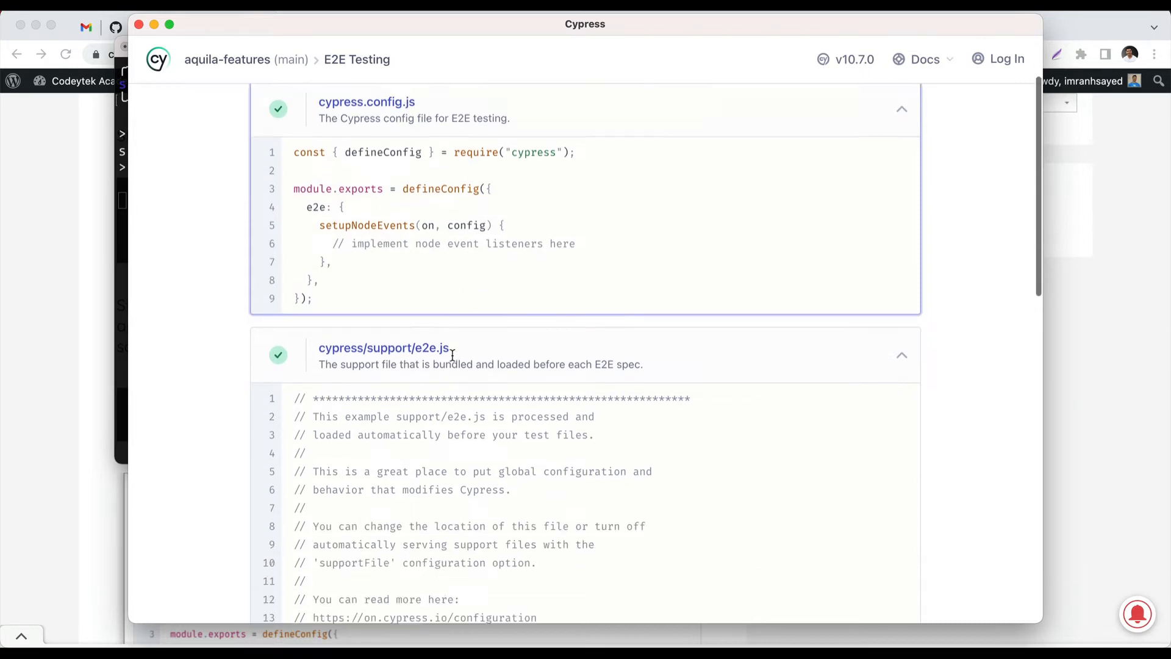
pyautogui.scroll(-3)
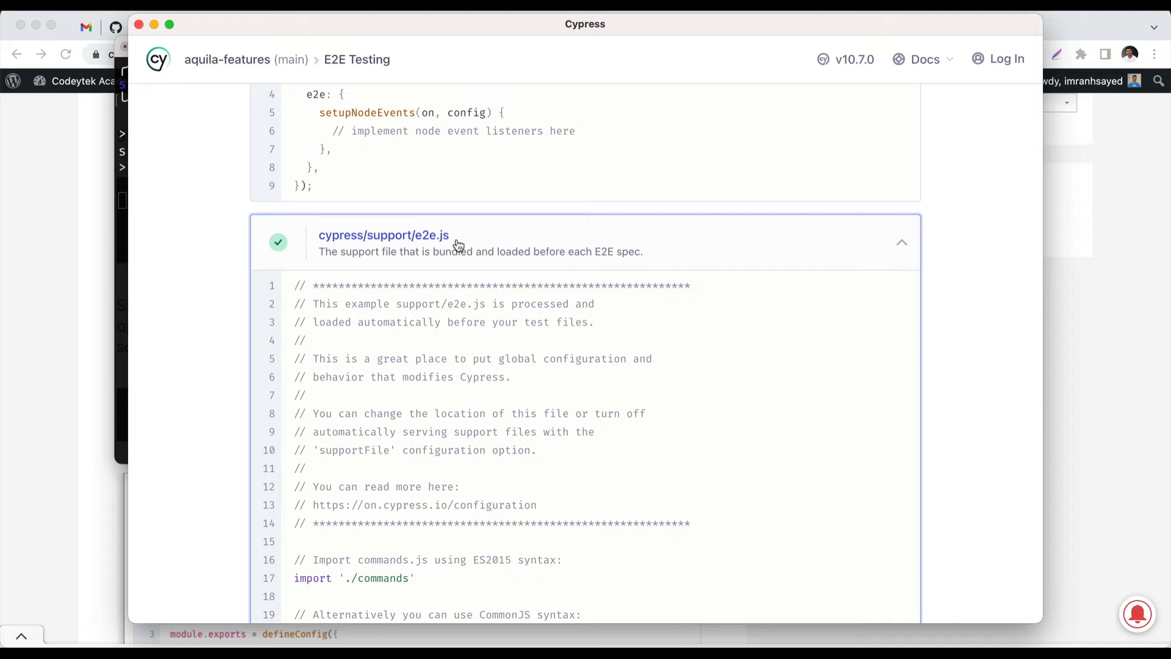
pyautogui.scroll(-3)
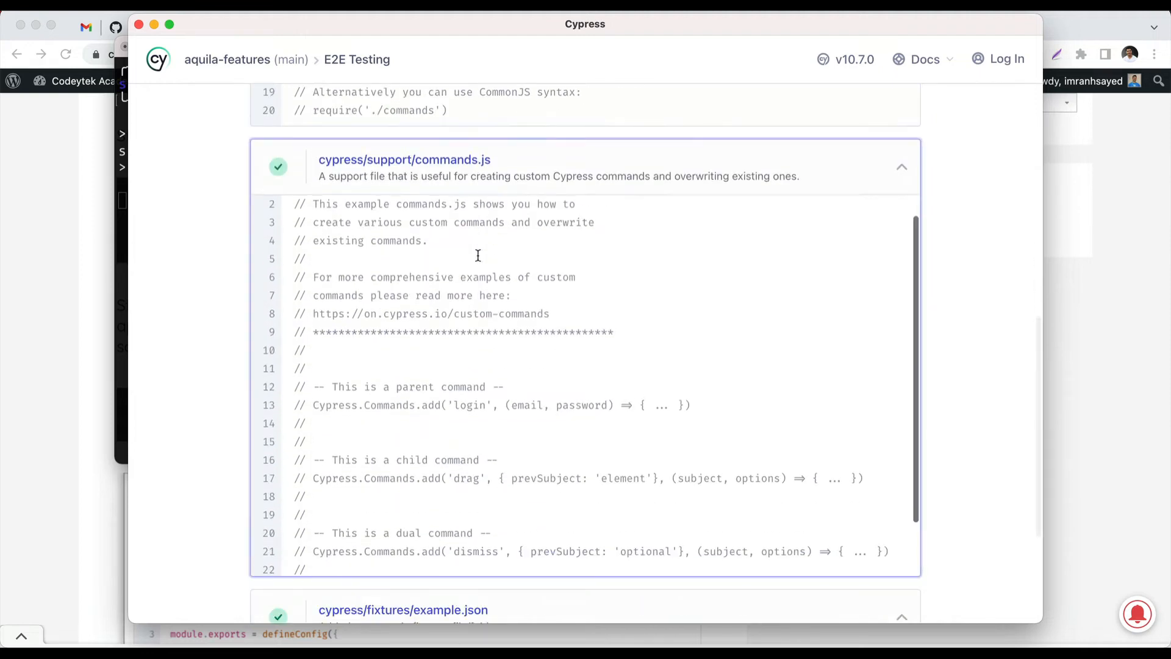
pyautogui.scroll(-3)
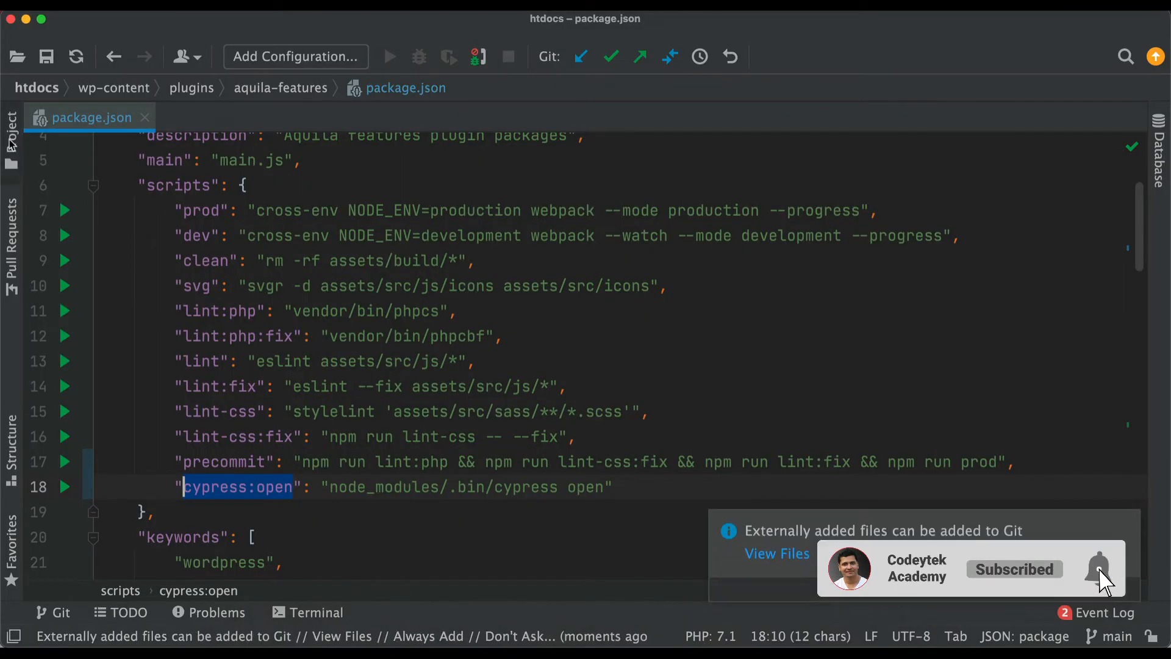
# Step: Open cypress.config.js, expand the cypress folder, then continue in Cypress past the configuration summary
pyautogui.click(12, 134)
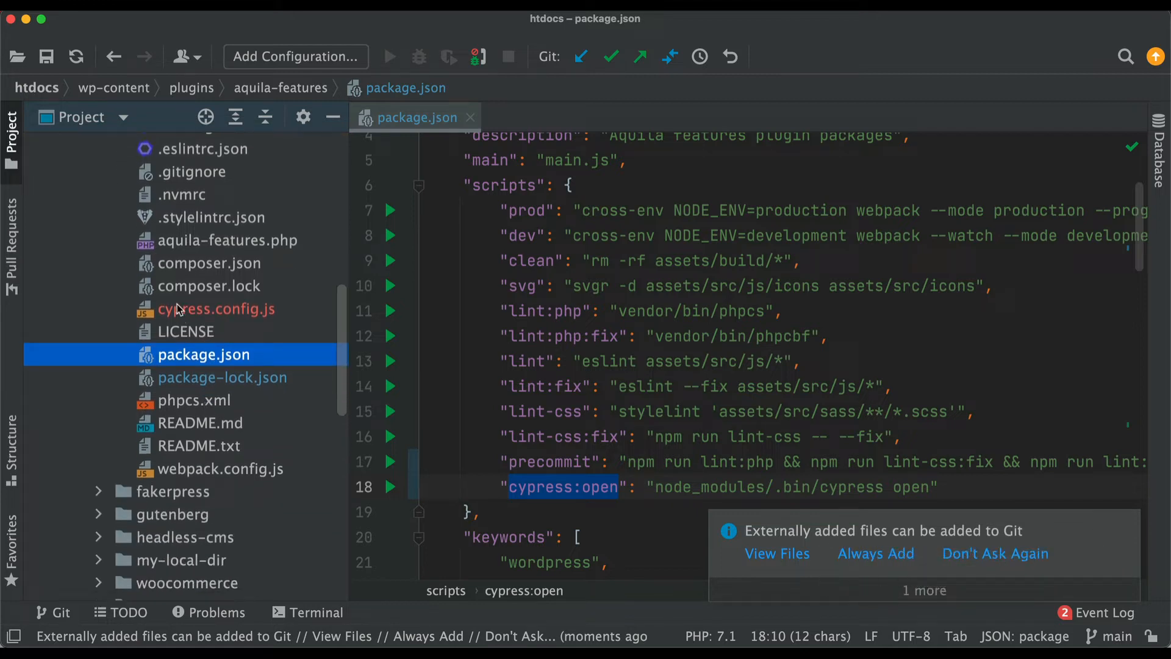
pyautogui.doubleClick(216, 309)
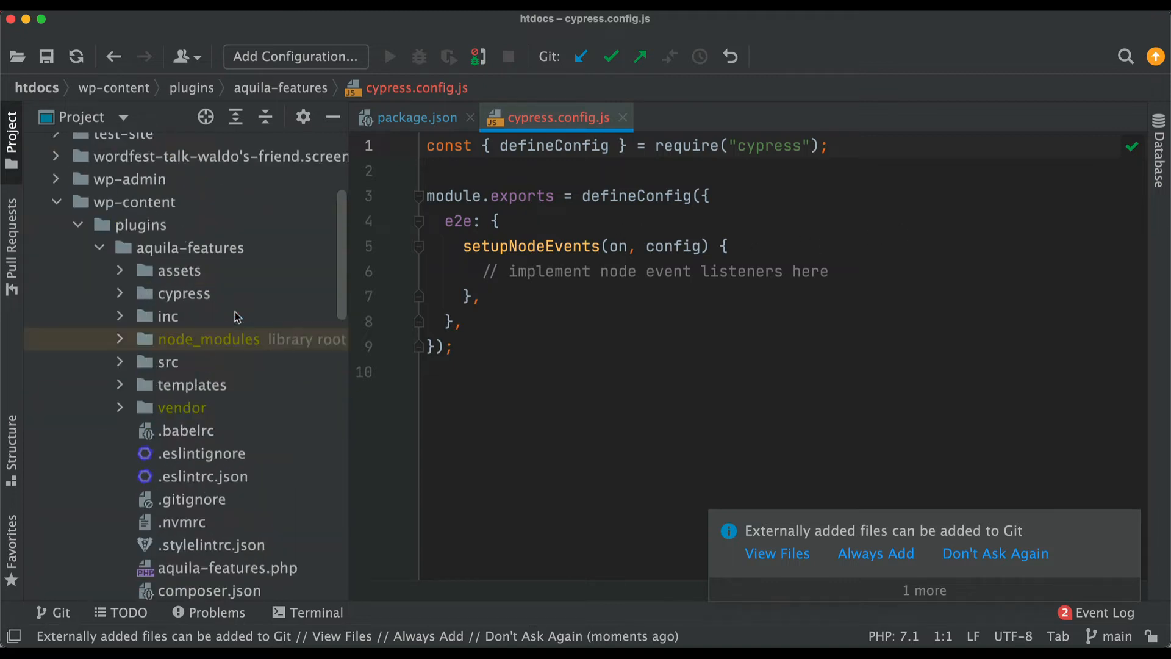
pyautogui.click(179, 293)
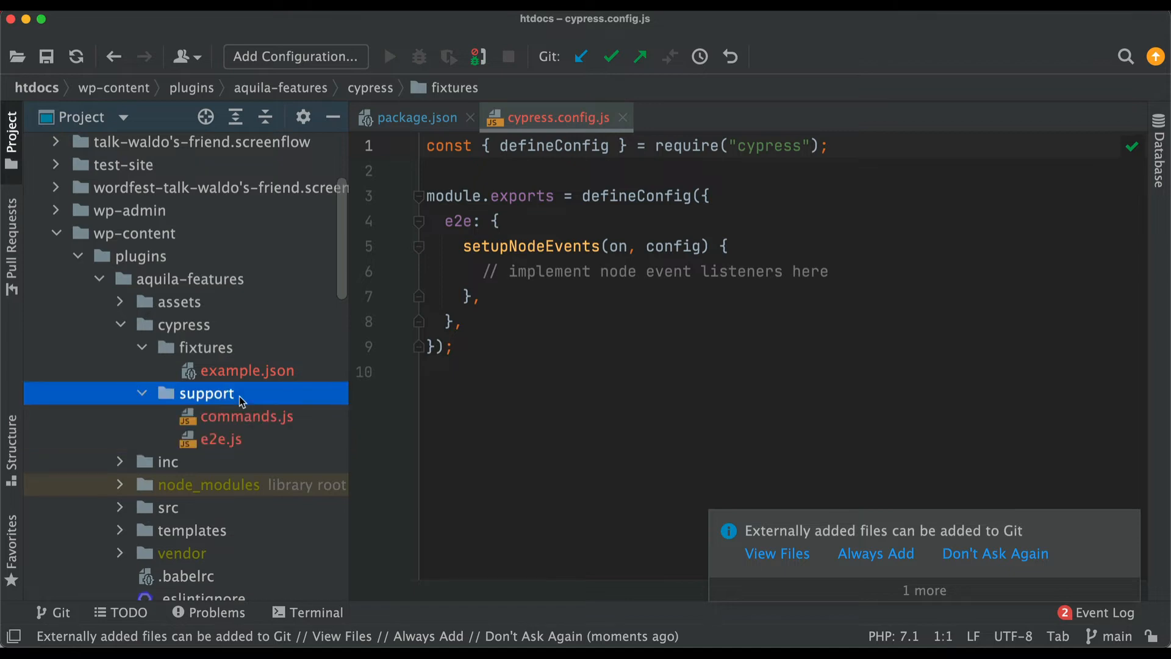
pyautogui.moveTo(366, 620)
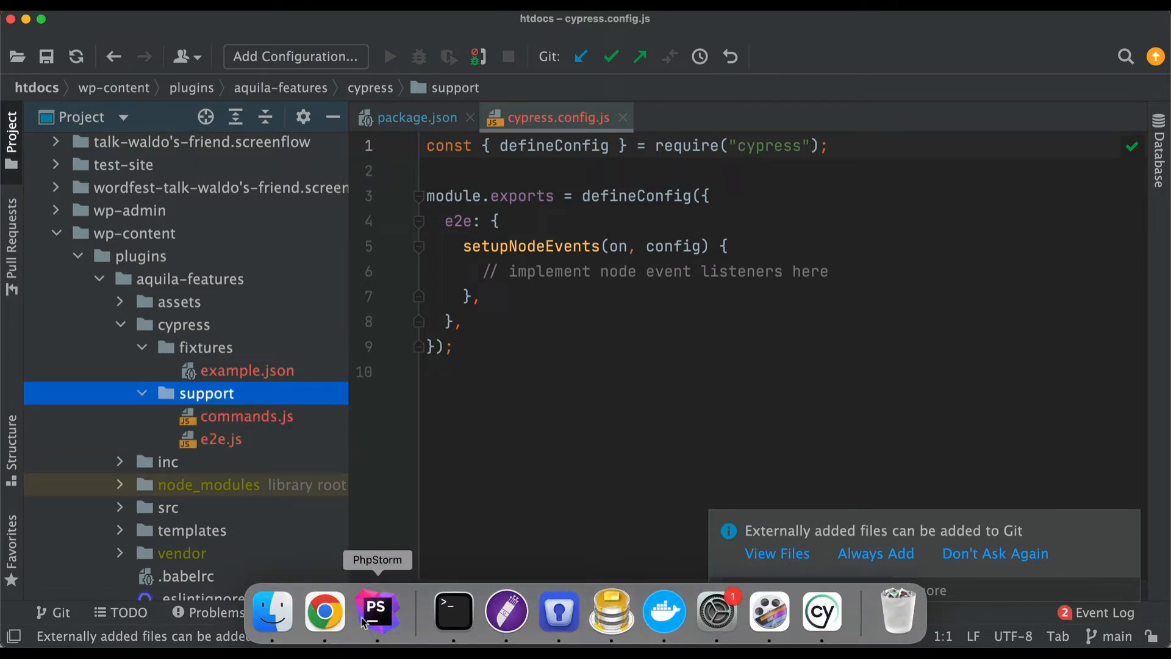
pyautogui.moveTo(716, 611)
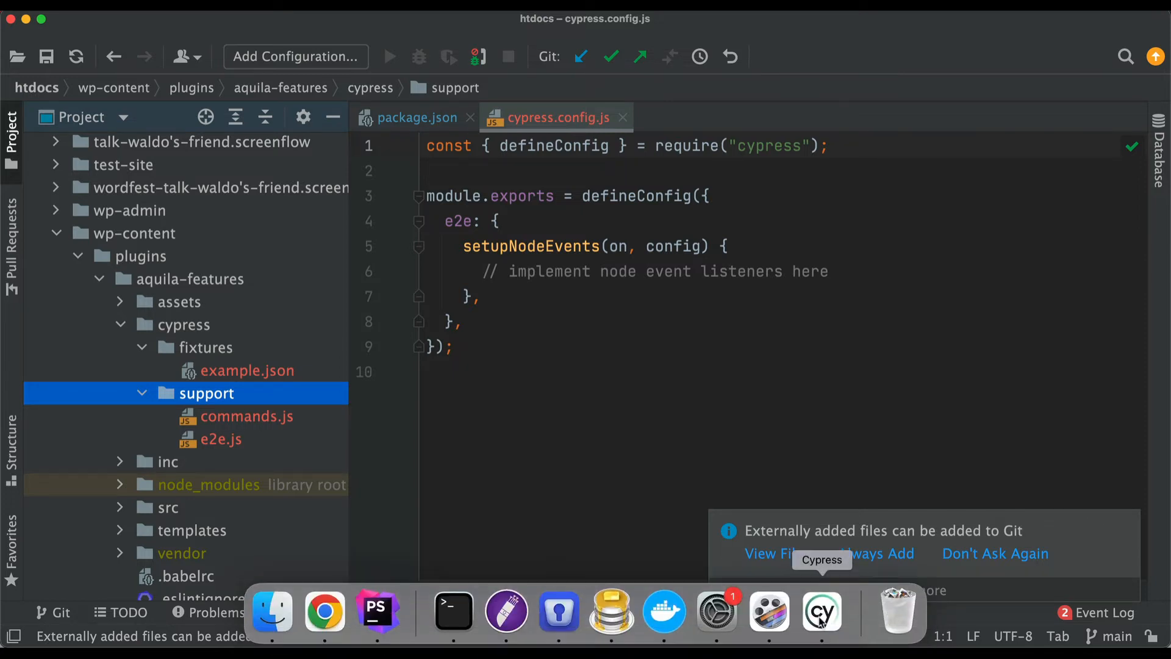
pyautogui.click(821, 611)
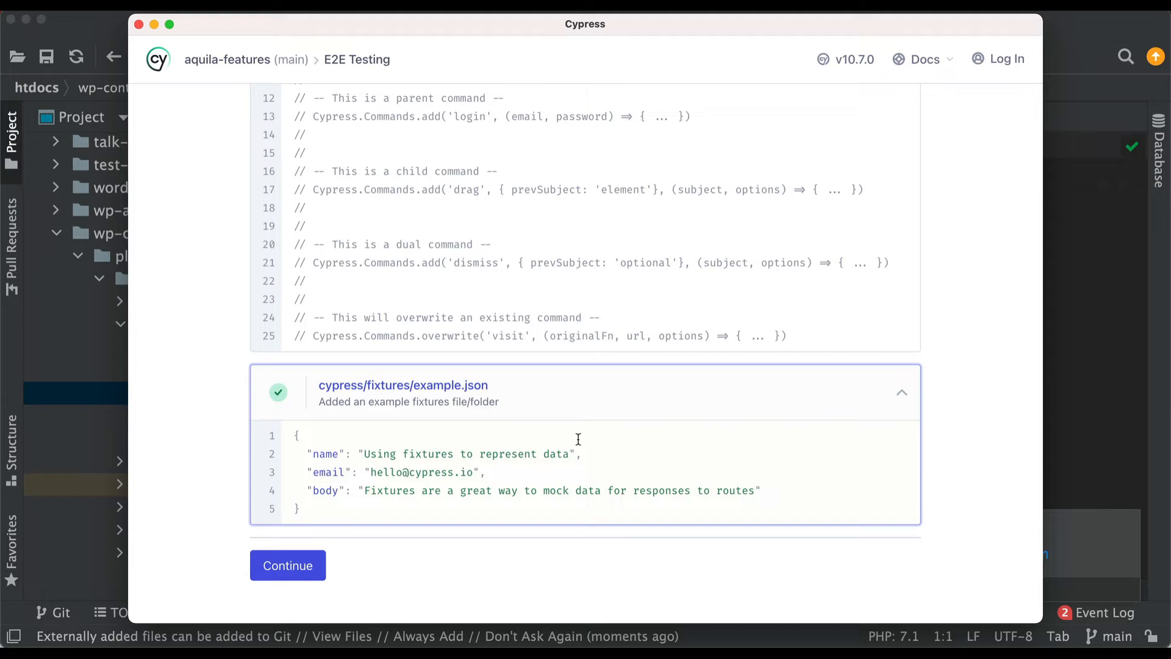
pyautogui.click(287, 565)
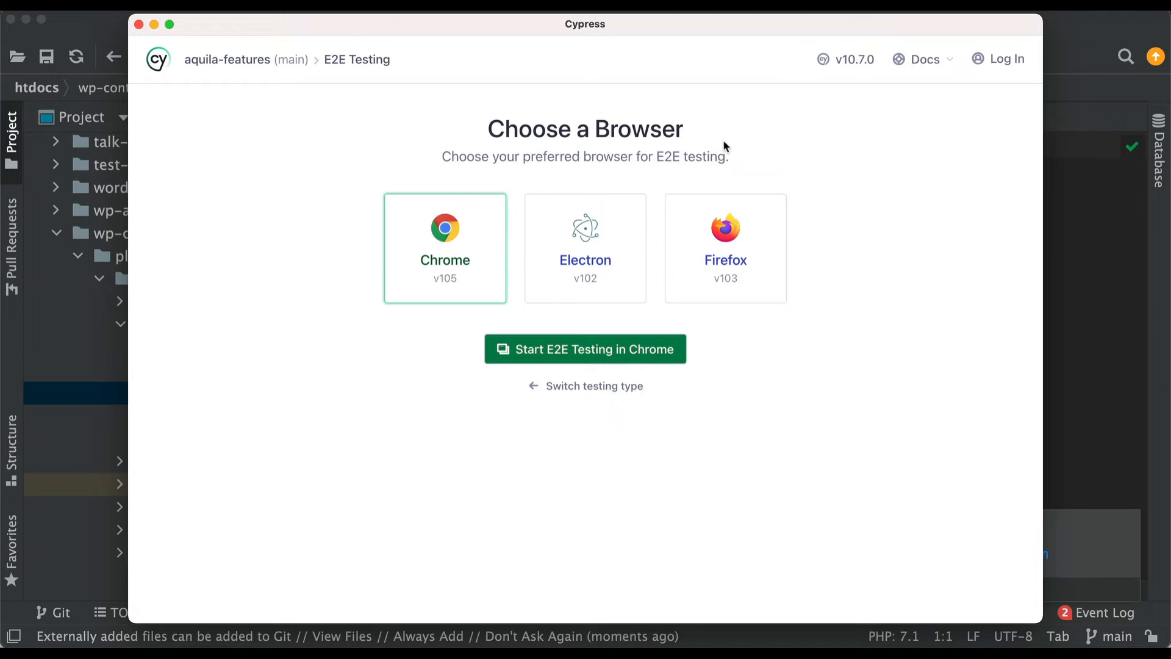
pyautogui.moveTo(633, 228)
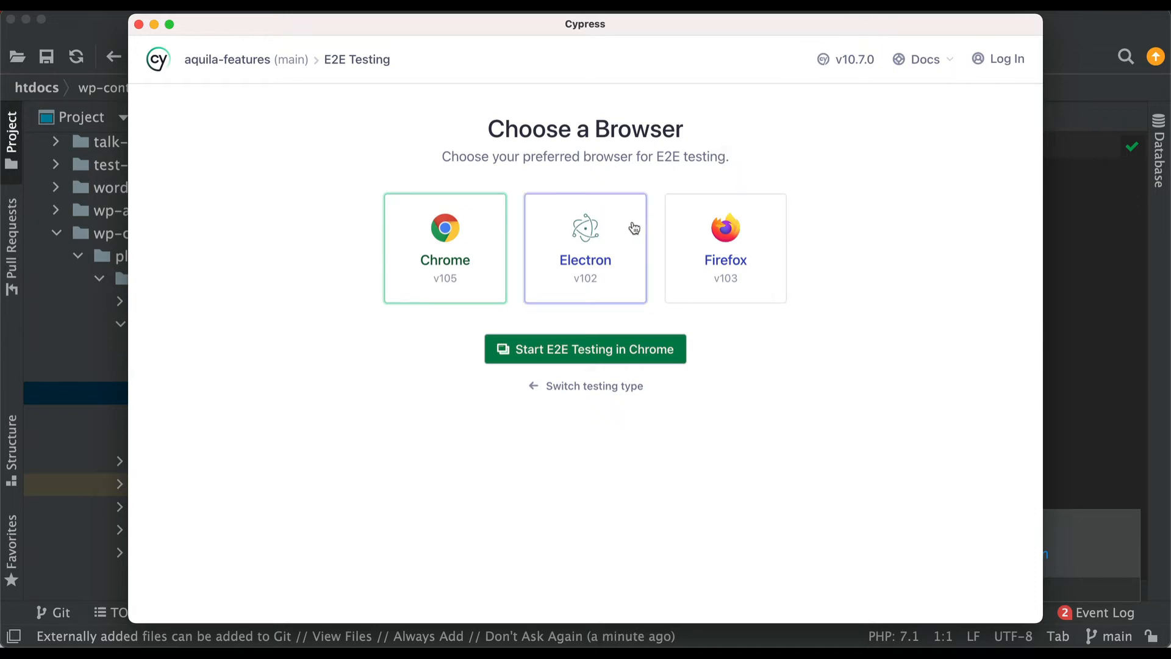
pyautogui.moveTo(568, 358)
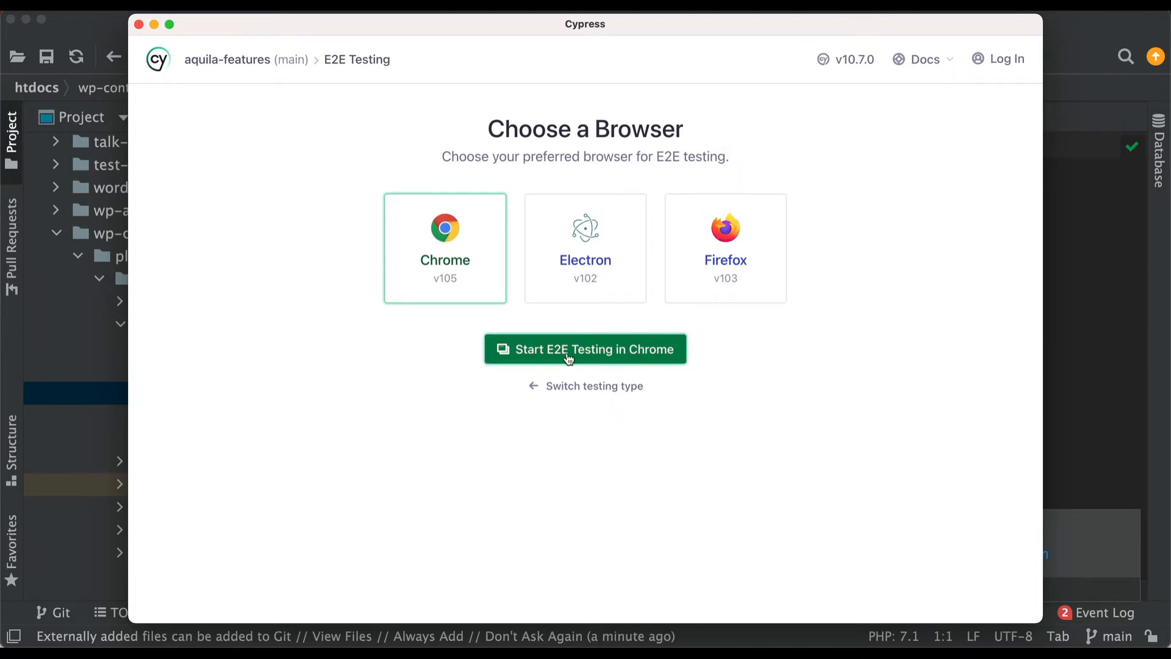
# Step: Keep Chrome selected and start E2E testing in Chrome
pyautogui.click(585, 348)
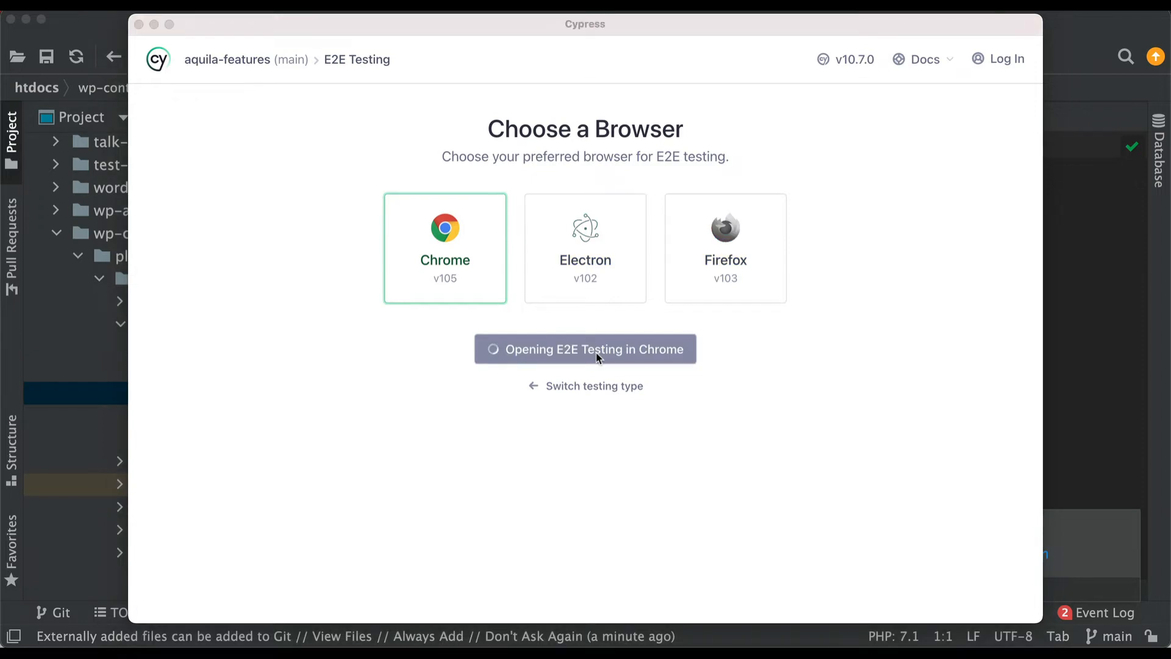
pyautogui.click(585, 349)
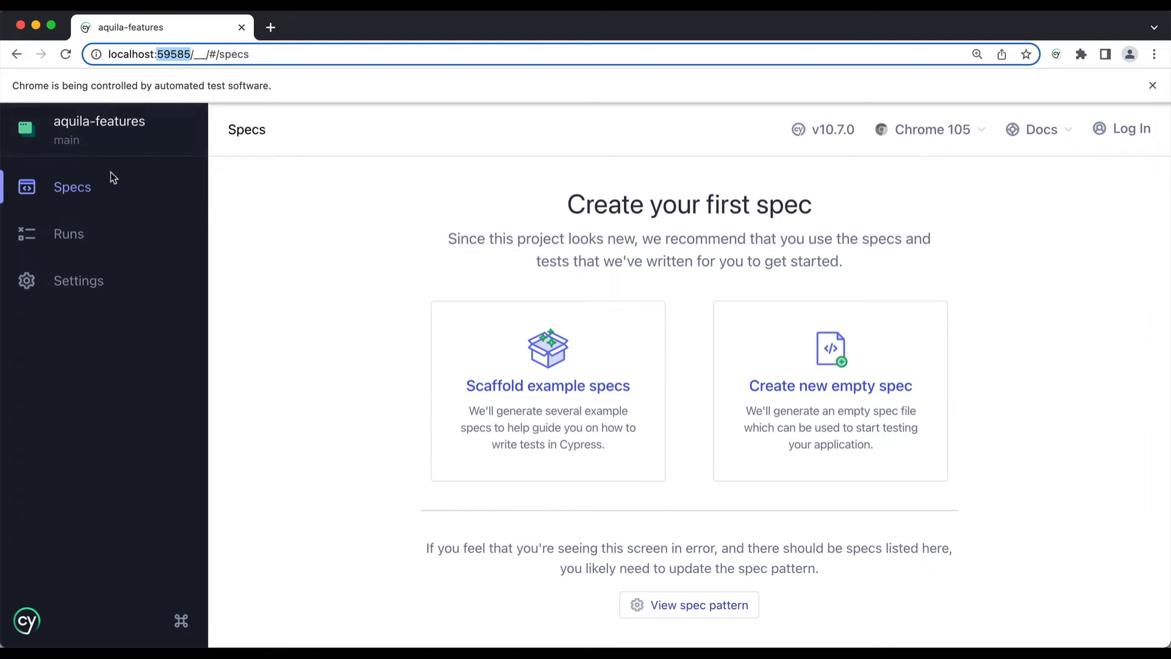
pyautogui.moveTo(548, 386)
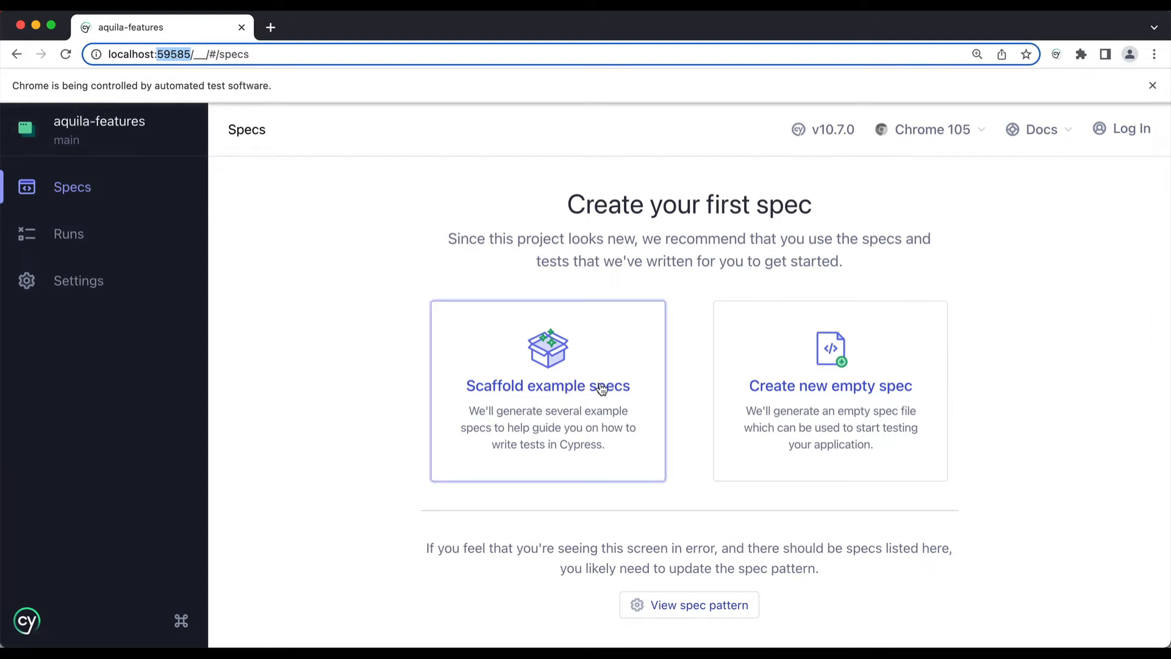
pyautogui.moveTo(796, 369)
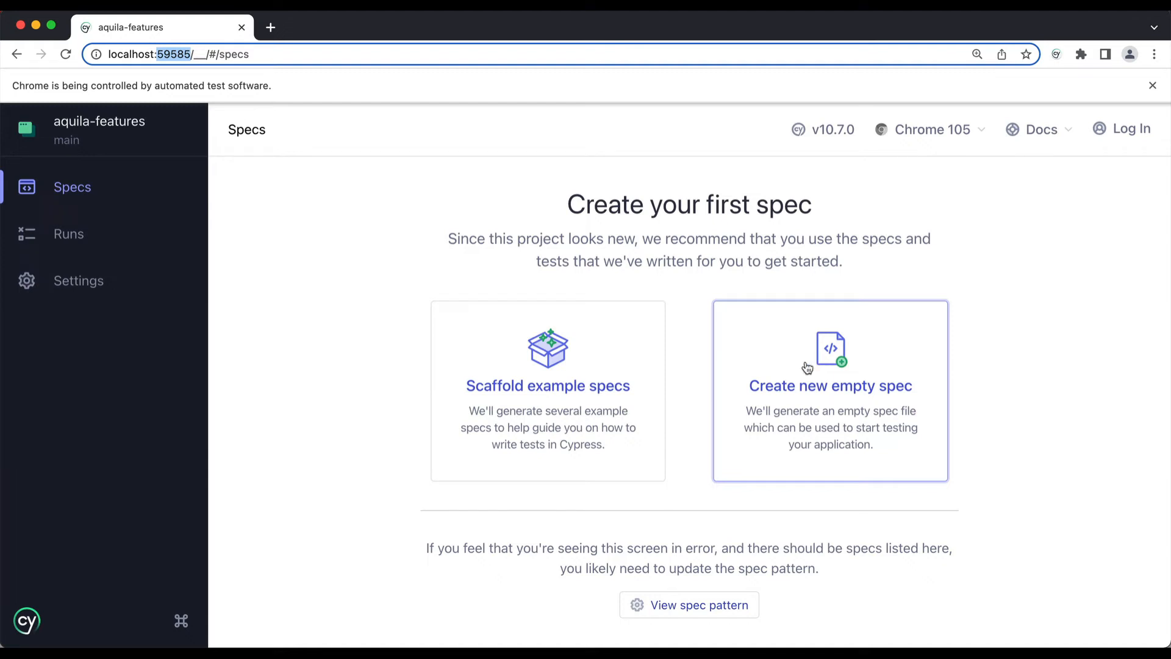
pyautogui.moveTo(611, 372)
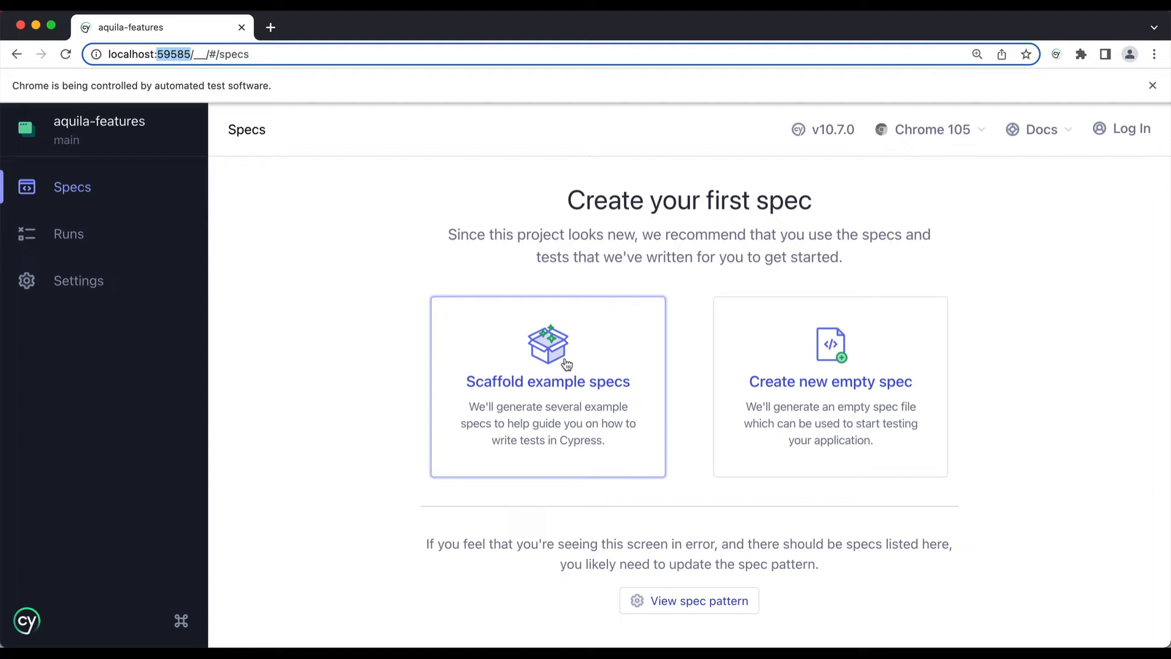
# Step: Scaffold the example specs and dismiss the list of added files
pyautogui.click(548, 381)
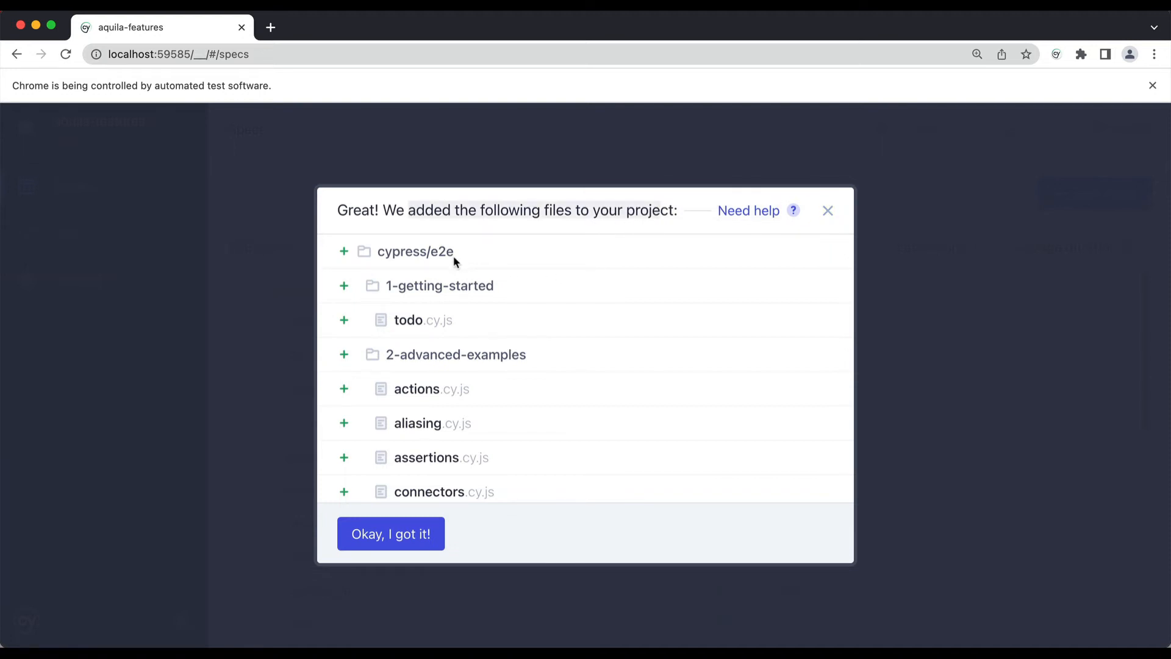
pyautogui.scroll(-3)
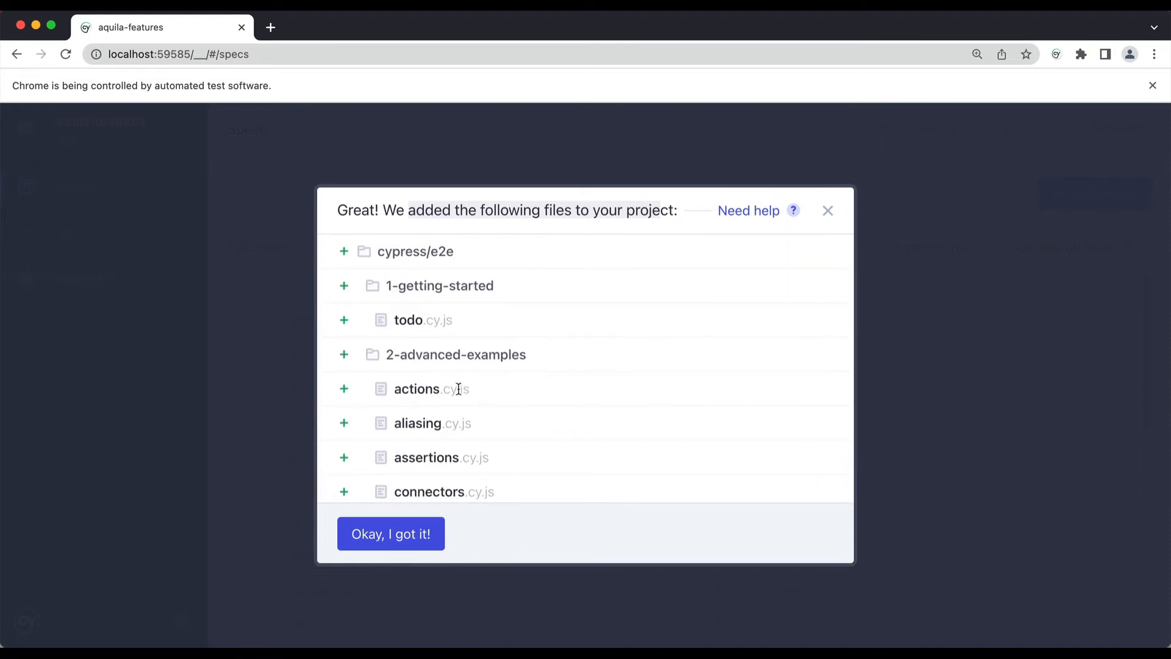
pyautogui.click(390, 533)
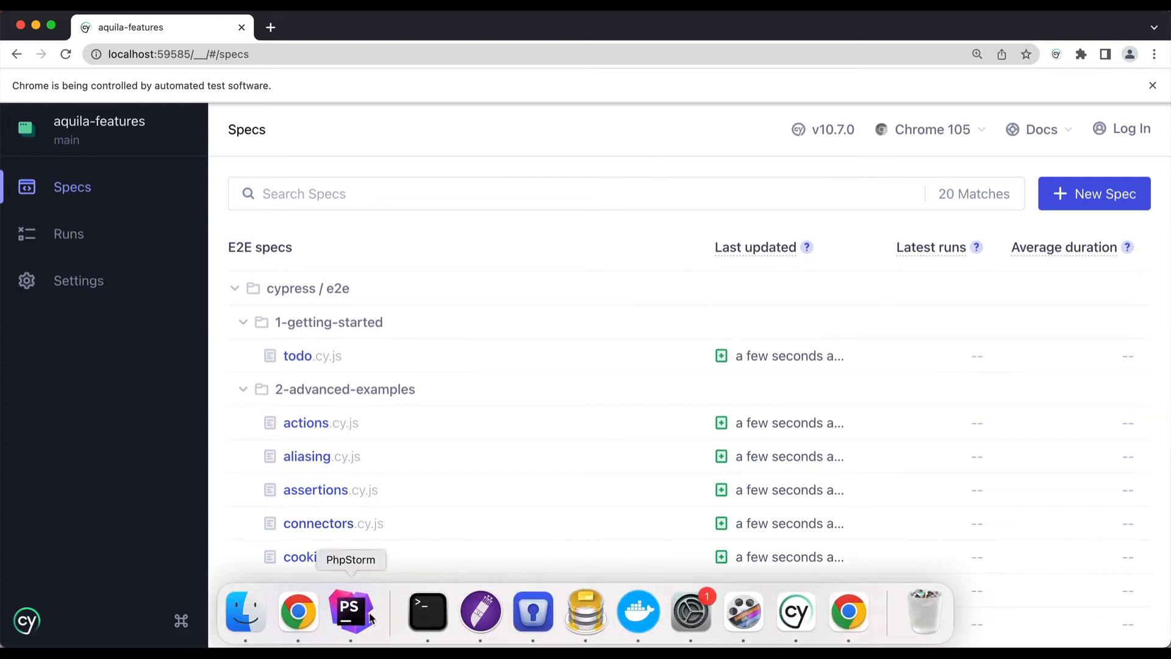
pyautogui.click(351, 611)
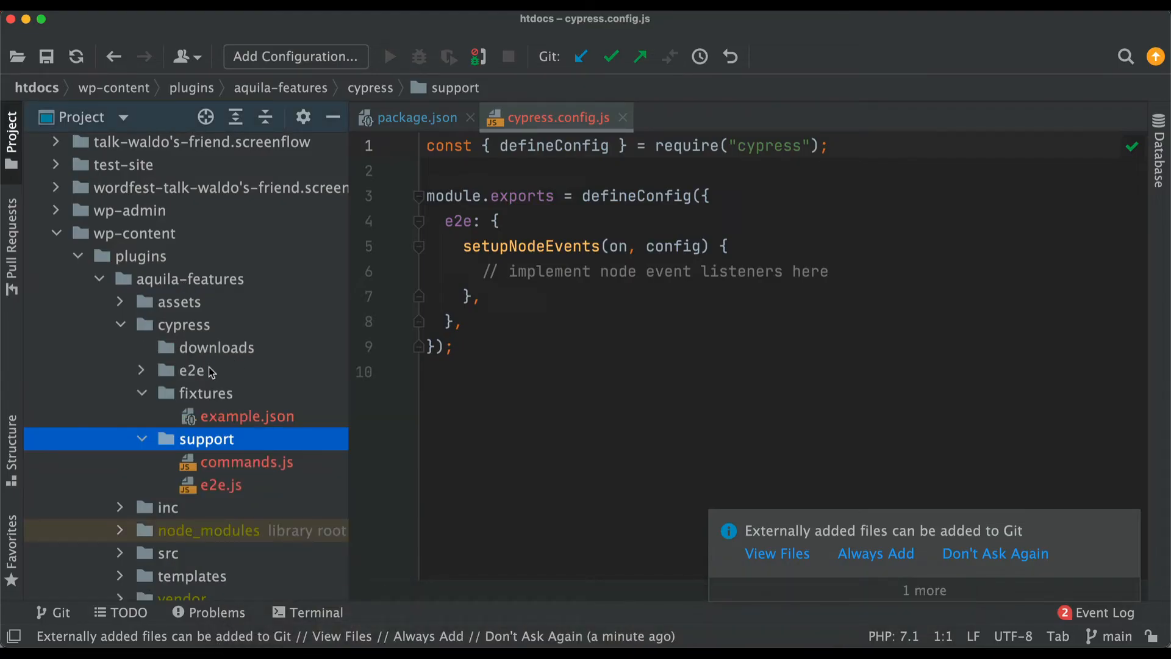
pyautogui.click(216, 346)
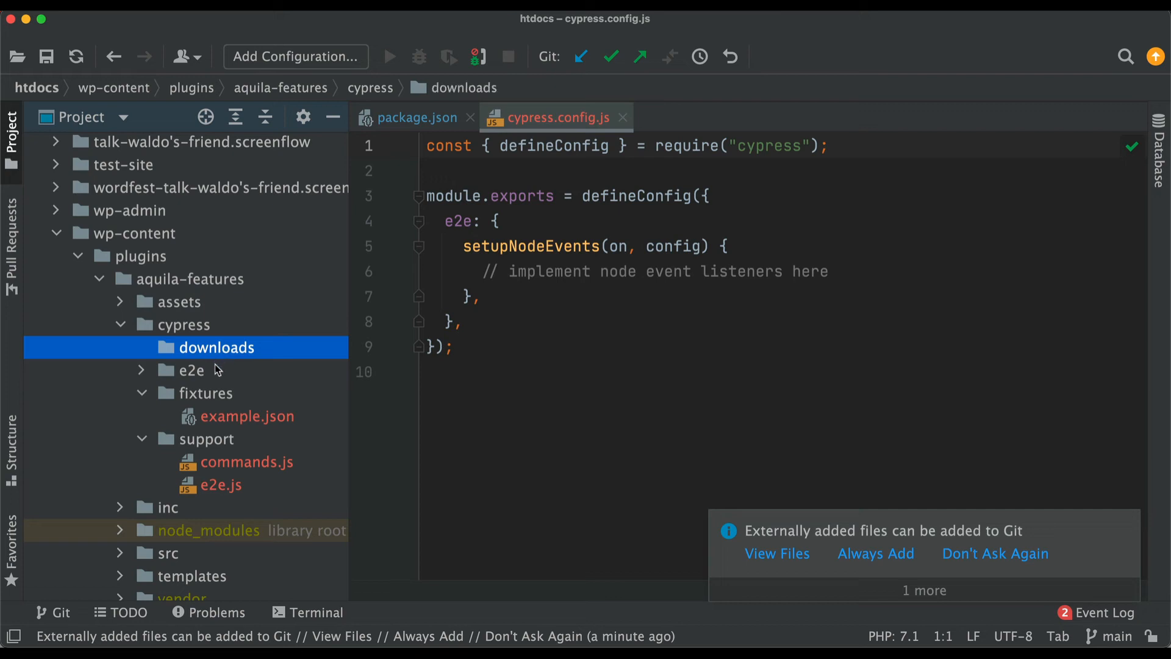
pyautogui.click(191, 370)
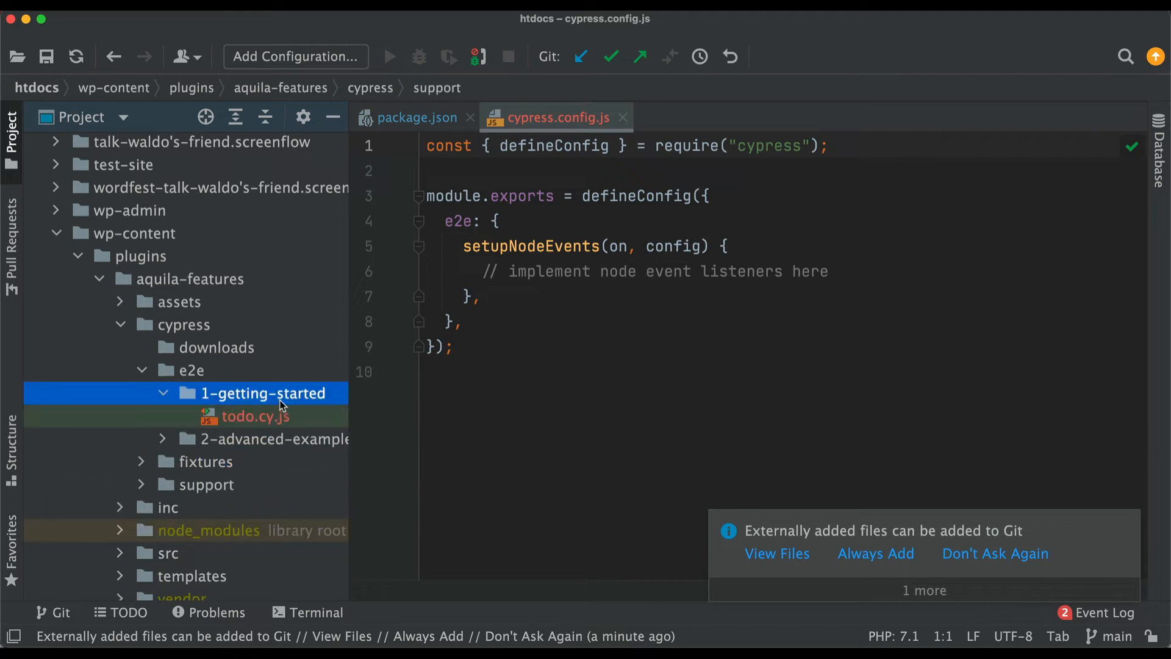
pyautogui.doubleClick(256, 416)
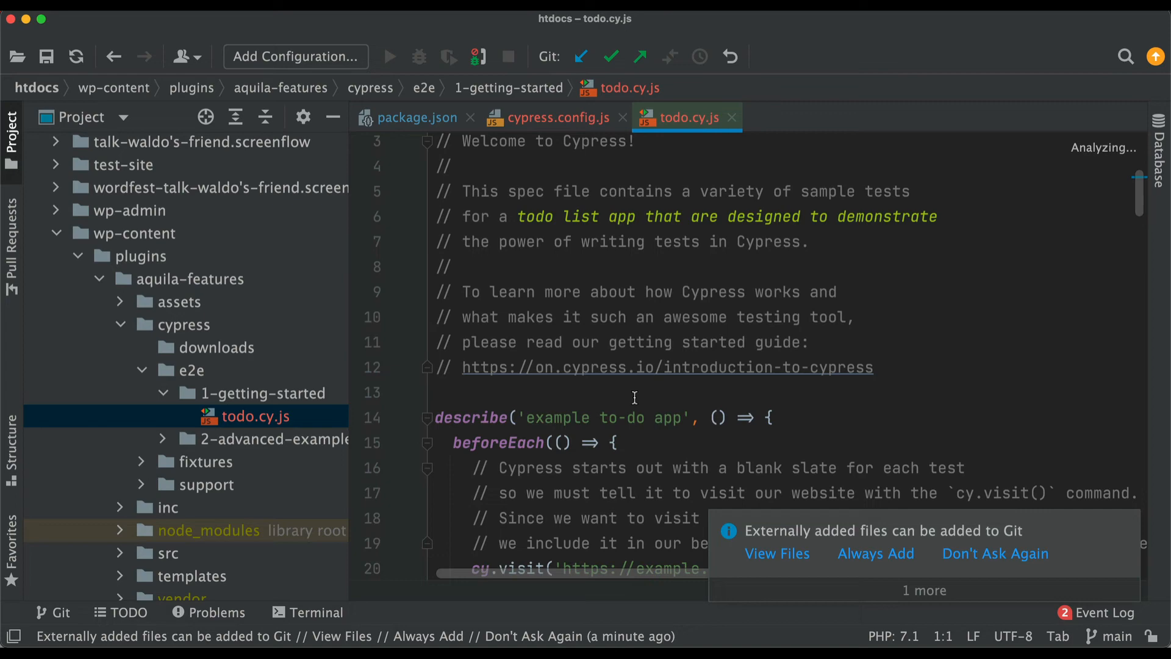
pyautogui.click(555, 117)
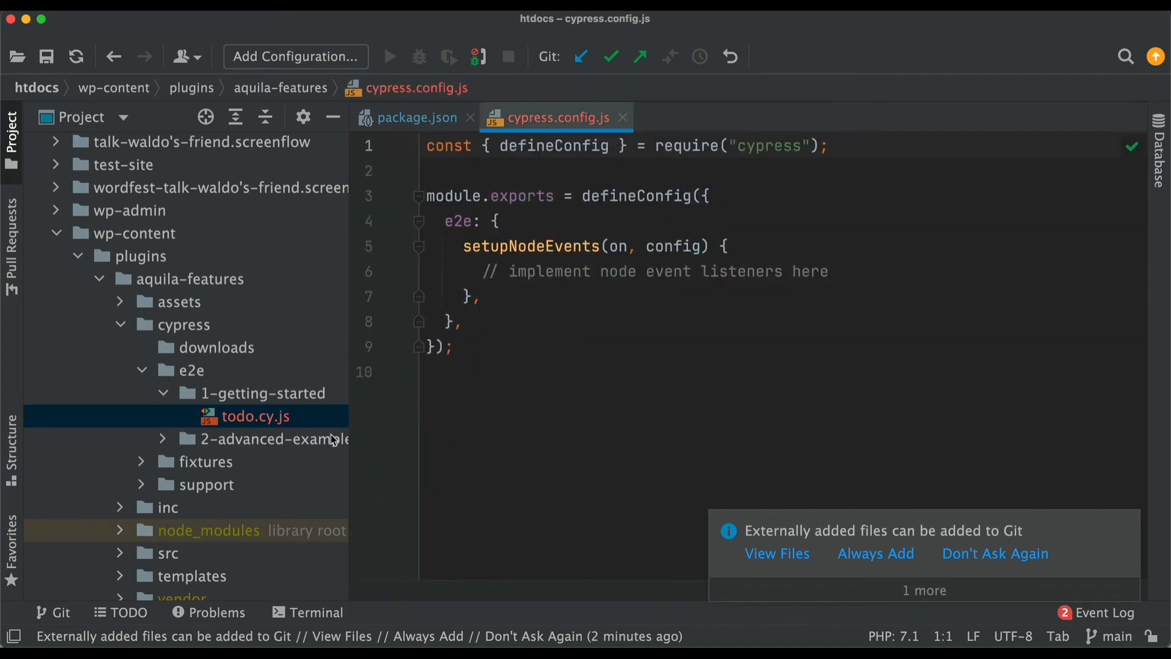
pyautogui.click(162, 439)
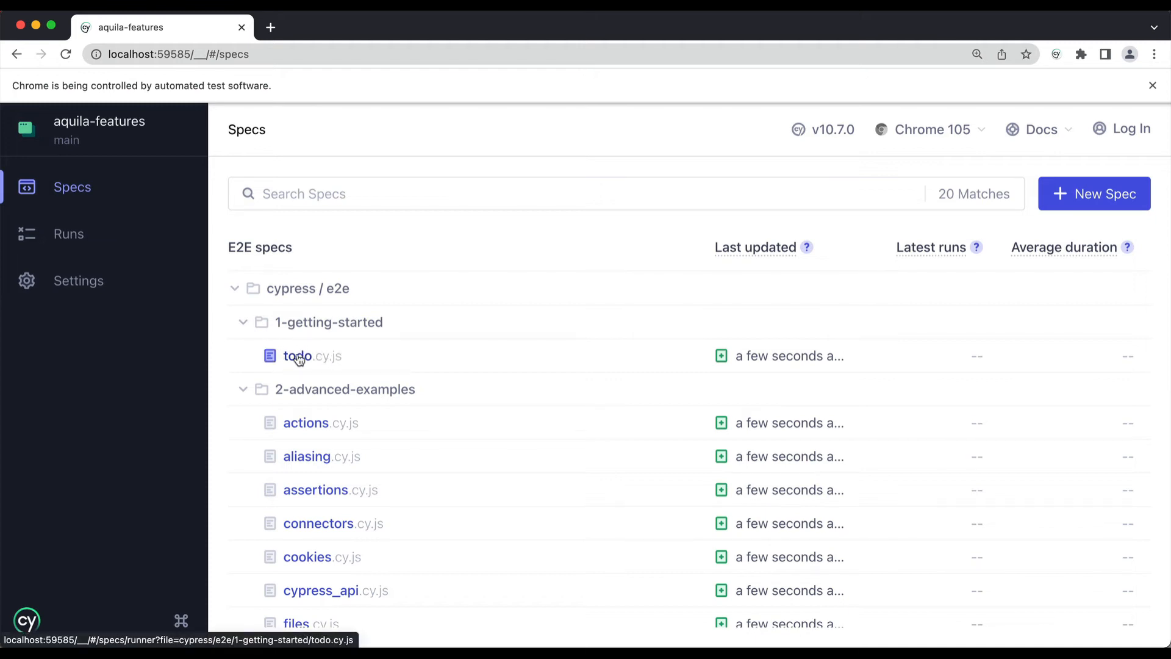
pyautogui.click(297, 356)
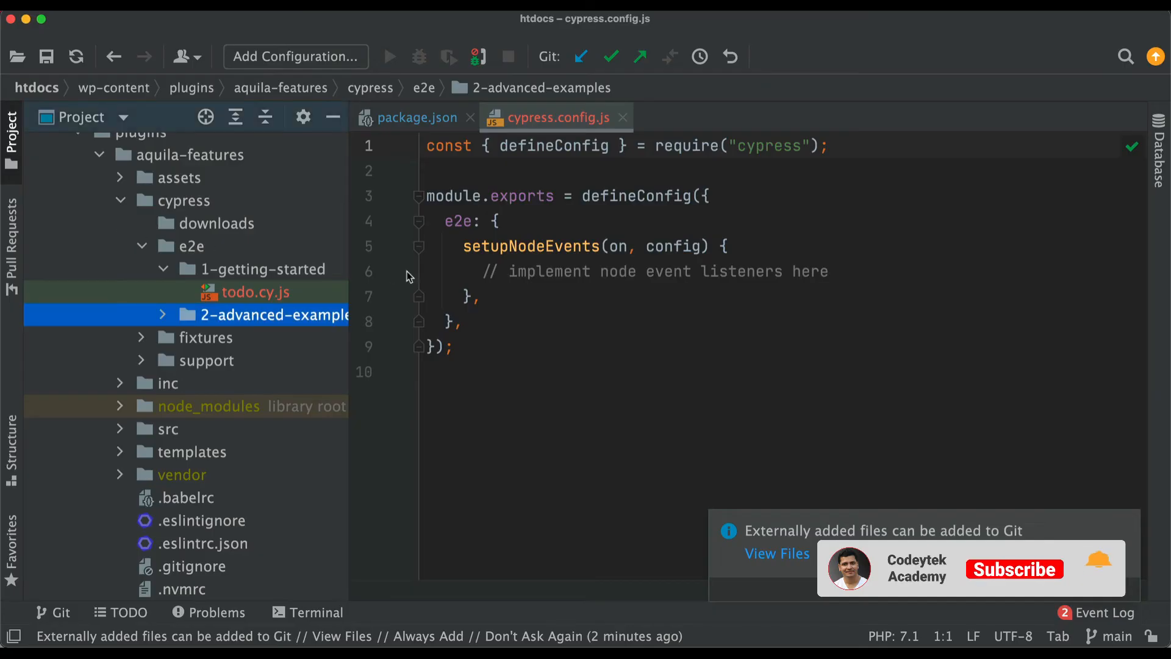
# Step: Open the todo.cy.js example spec from the e2e 1-getting-started folder
pyautogui.click(1013, 569)
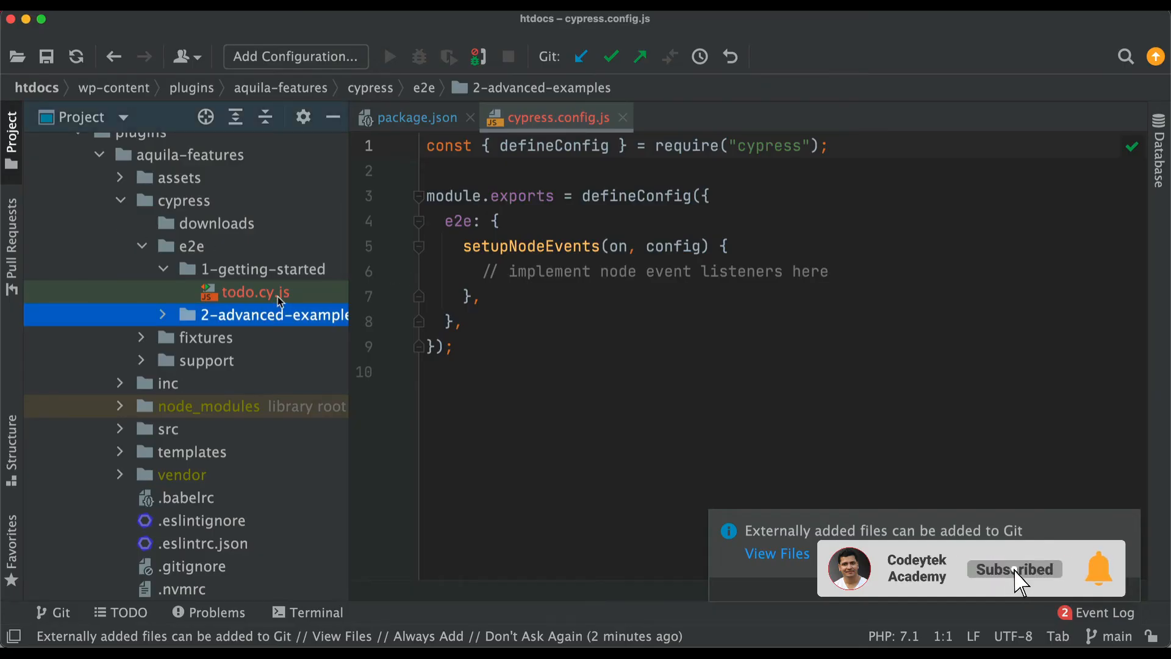
pyautogui.doubleClick(256, 293)
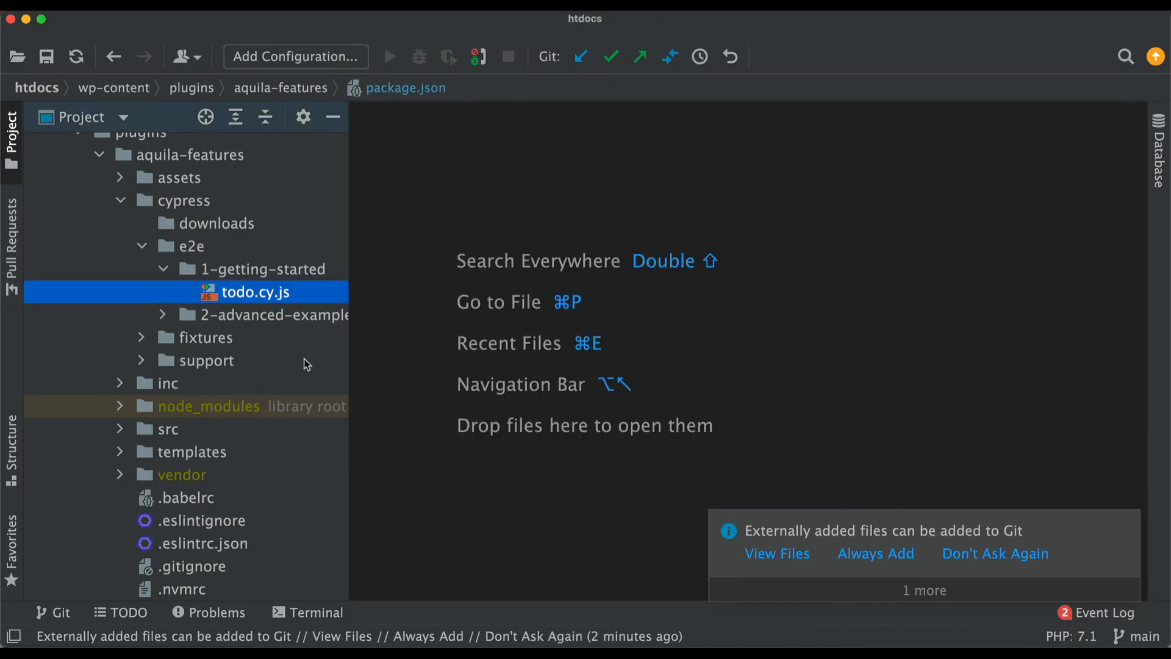
# Step: Copy the tutorial's baseUrl line and check localhost:8888 in a new Chrome tab
pyautogui.doubleClick(216, 373)
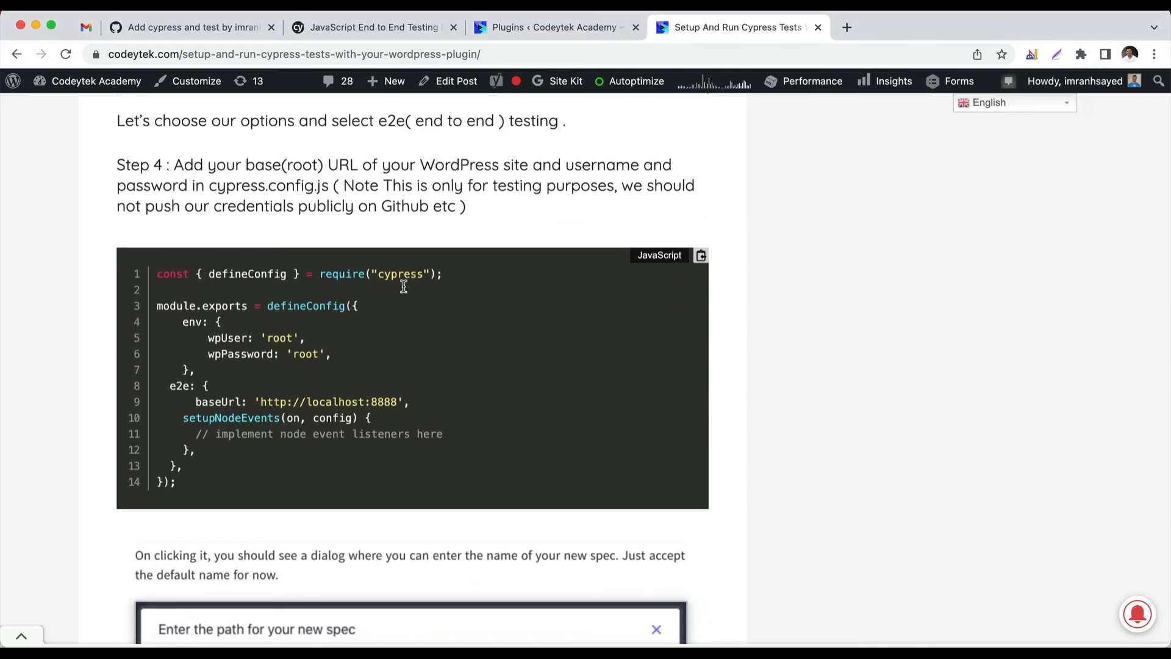
pyautogui.moveTo(213, 380)
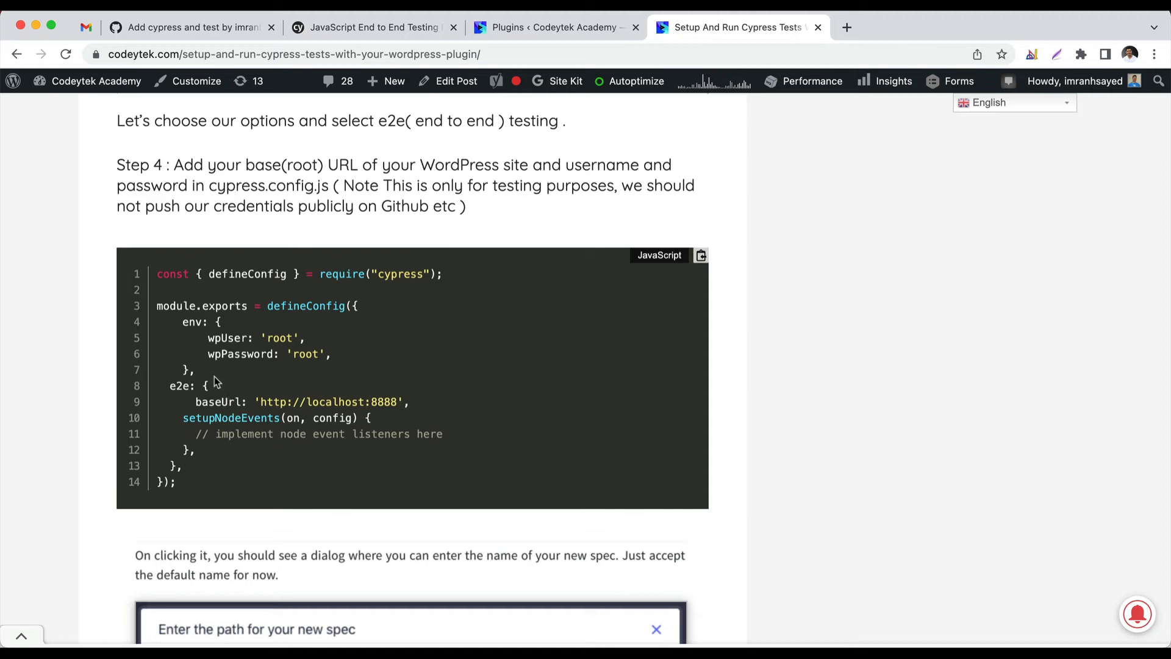
pyautogui.tripleClick(299, 402)
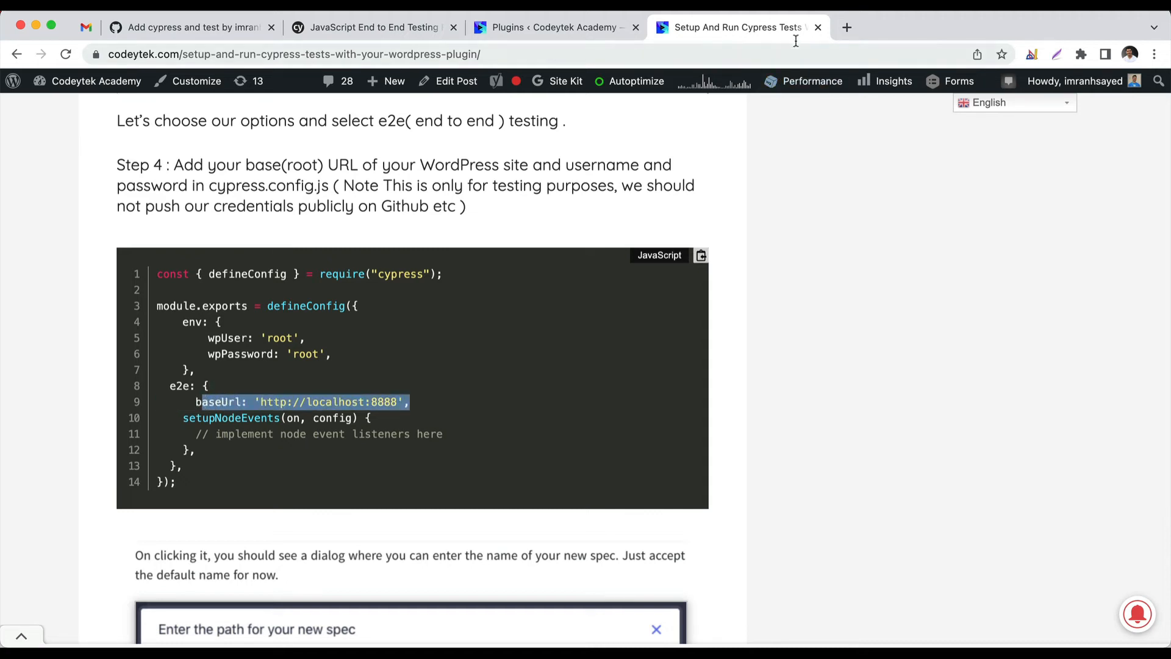
pyautogui.click(846, 27)
pyautogui.write('localhost:8888')
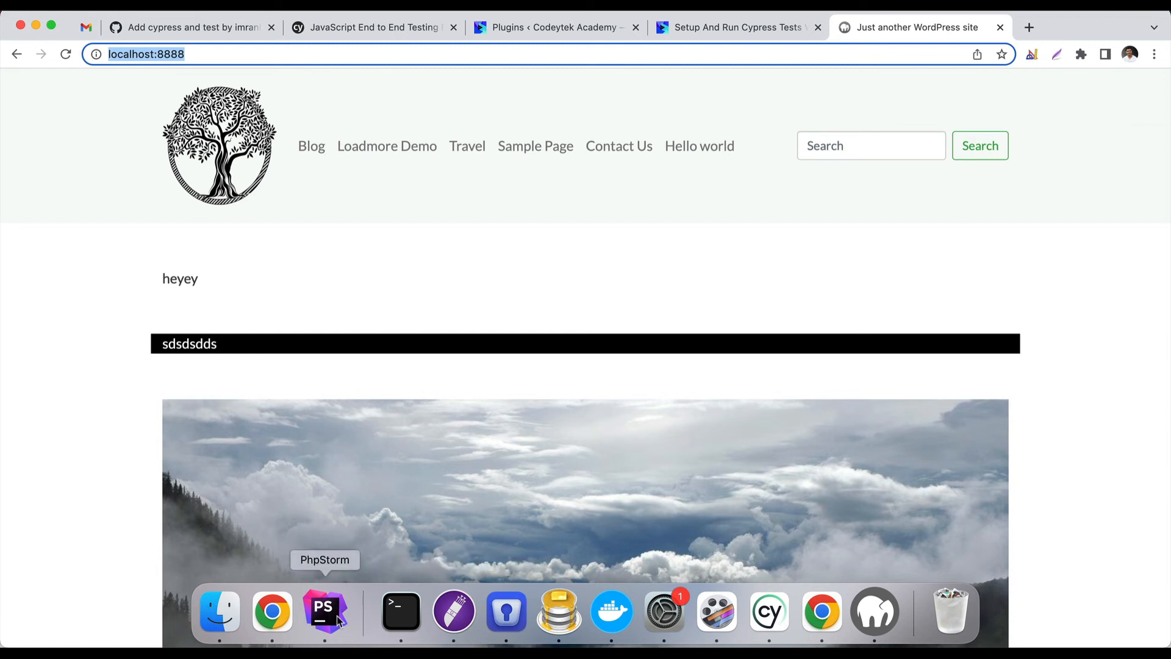
pyautogui.click(324, 611)
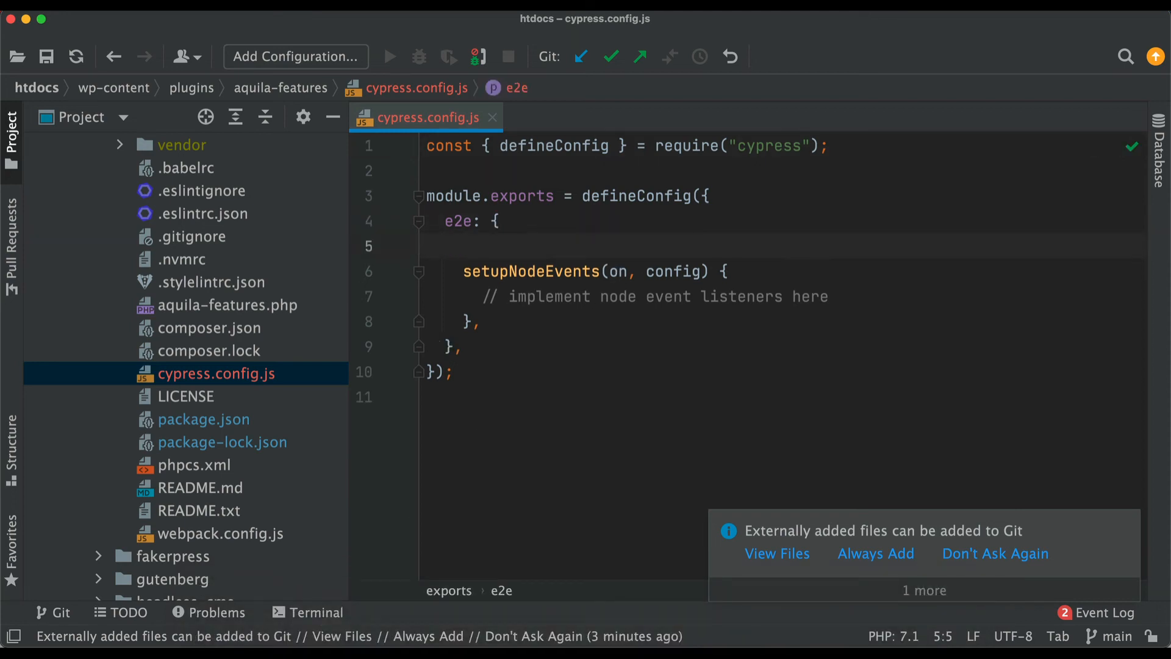
pyautogui.write("aseUrl: 'http://localhost:8888',")
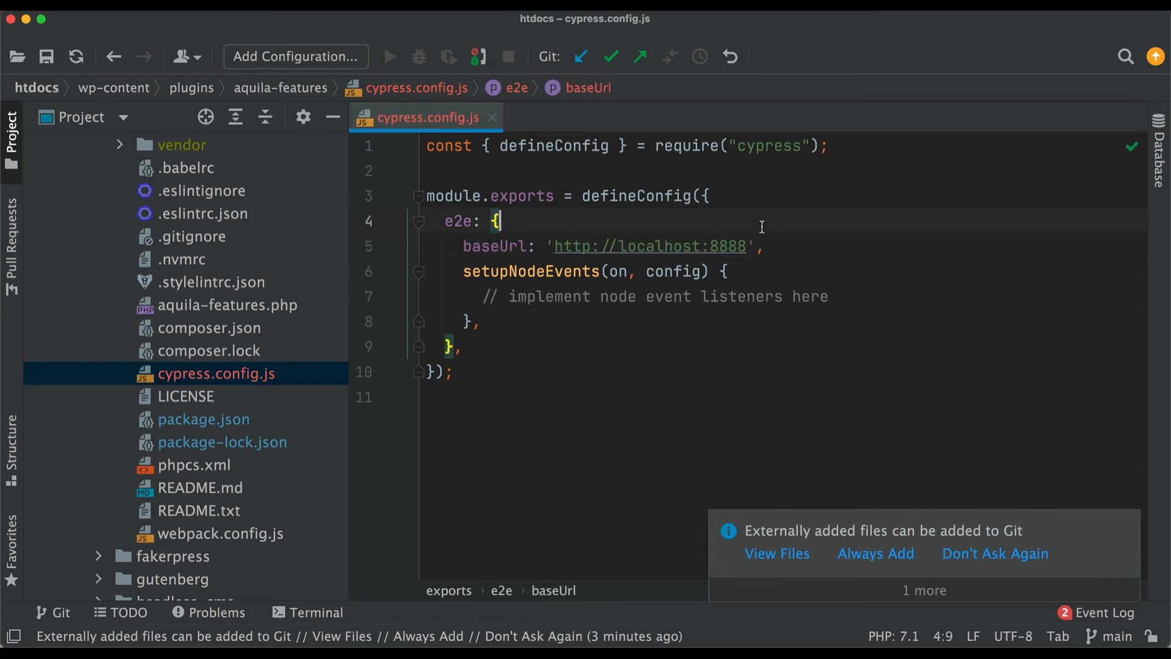
pyautogui.moveTo(589, 246); pyautogui.dragTo(746, 246)
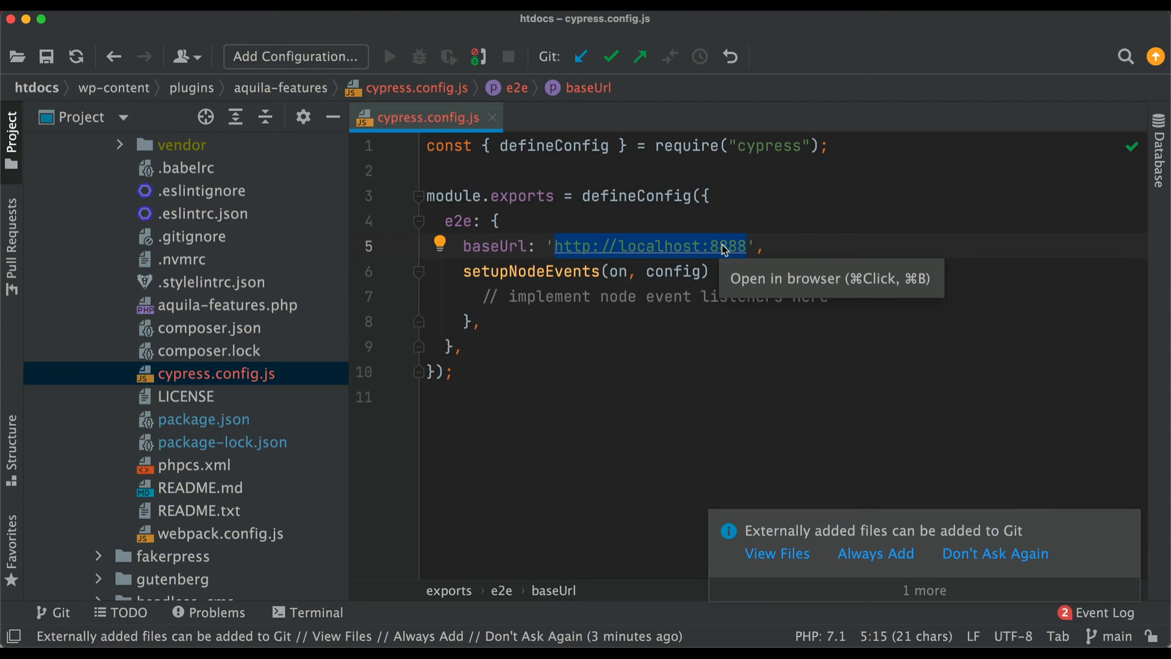
pyautogui.click(642, 246)
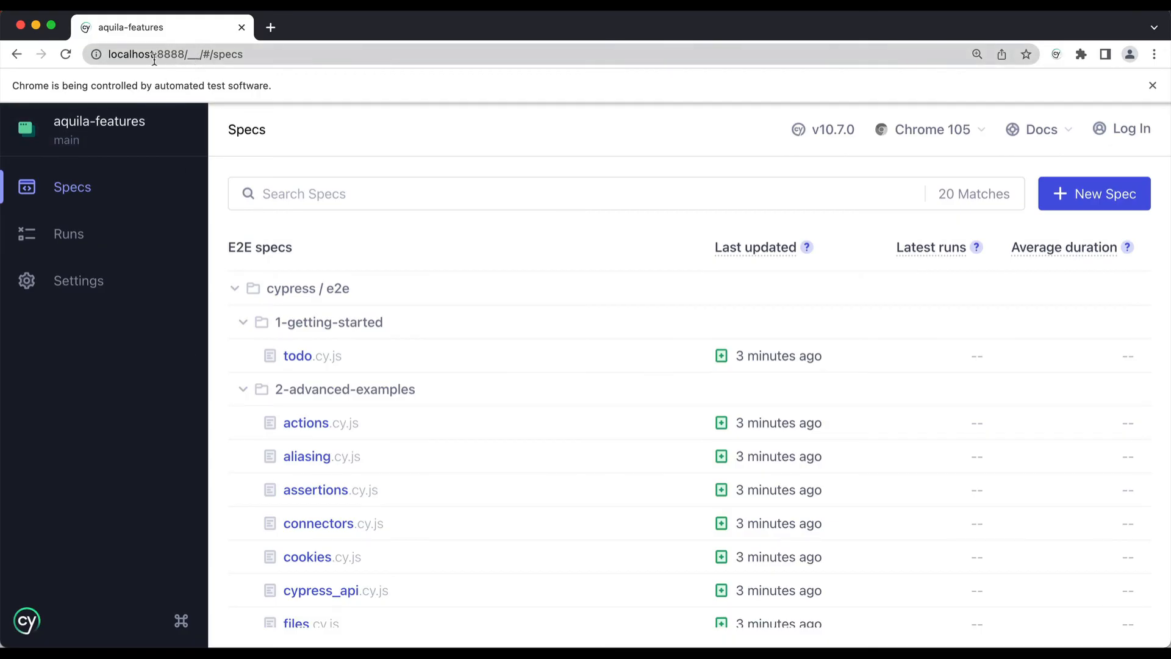
pyautogui.click(176, 54)
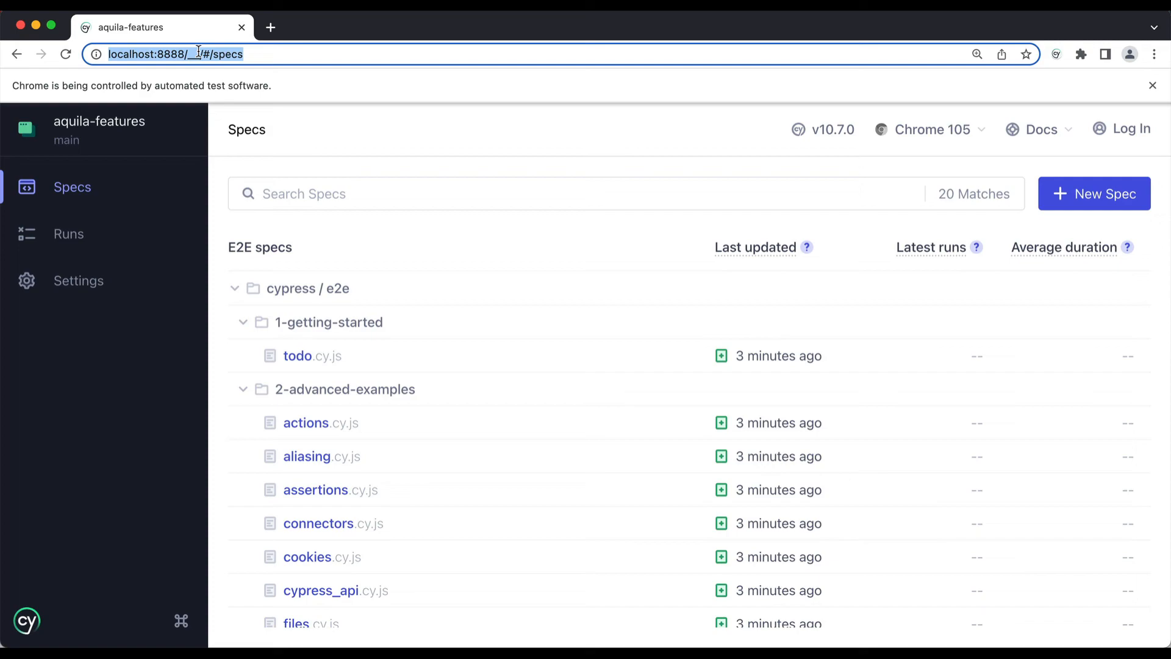
pyautogui.click(738, 27)
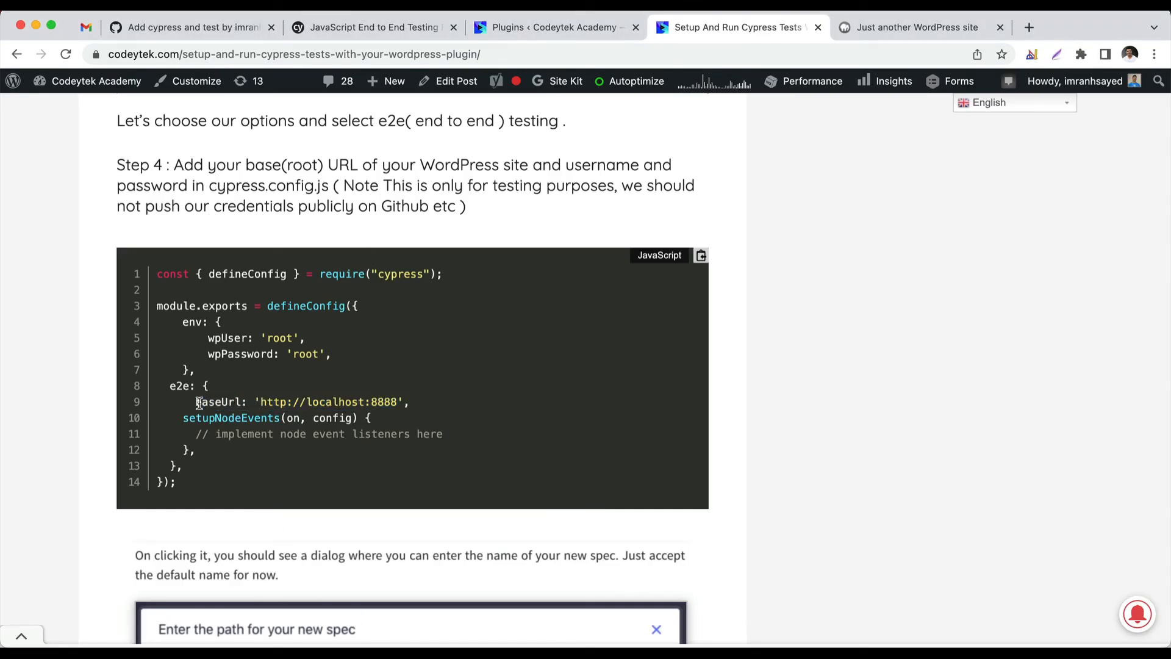
pyautogui.moveTo(197, 402); pyautogui.dragTo(417, 386)
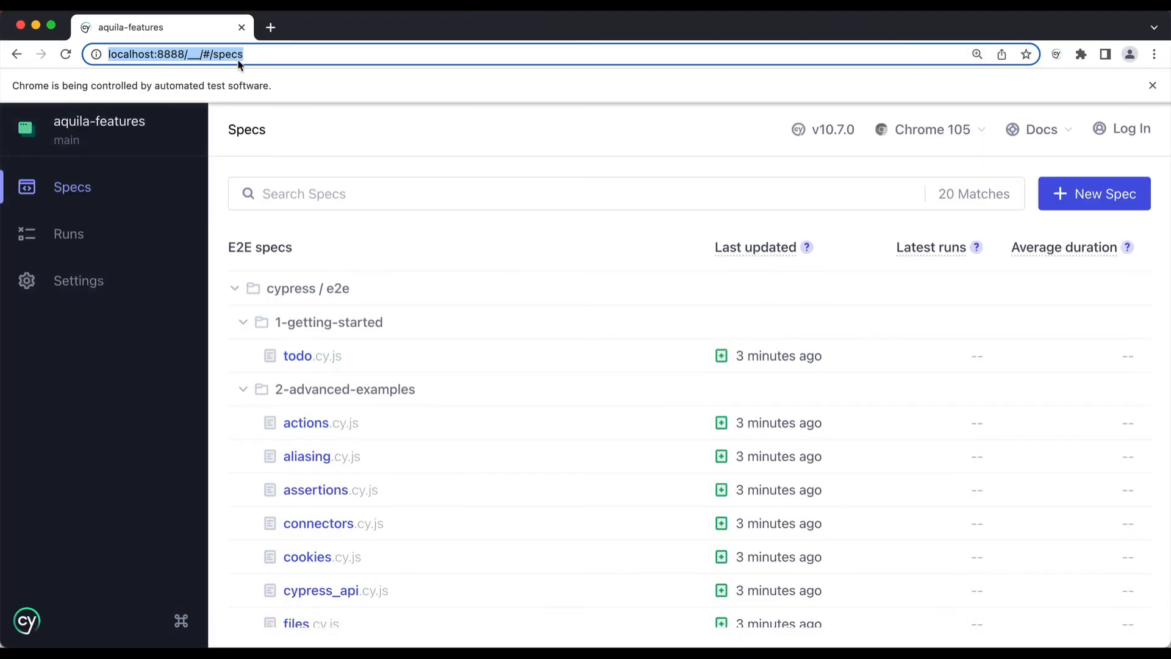
pyautogui.click(738, 26)
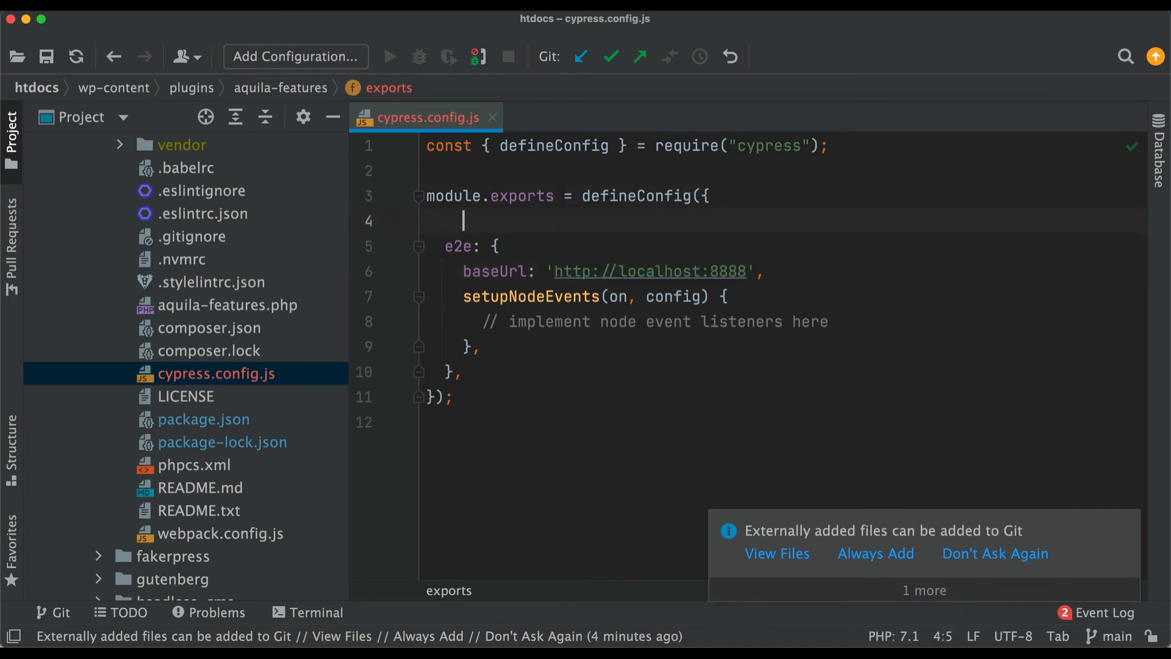
pyautogui.write('env: {')
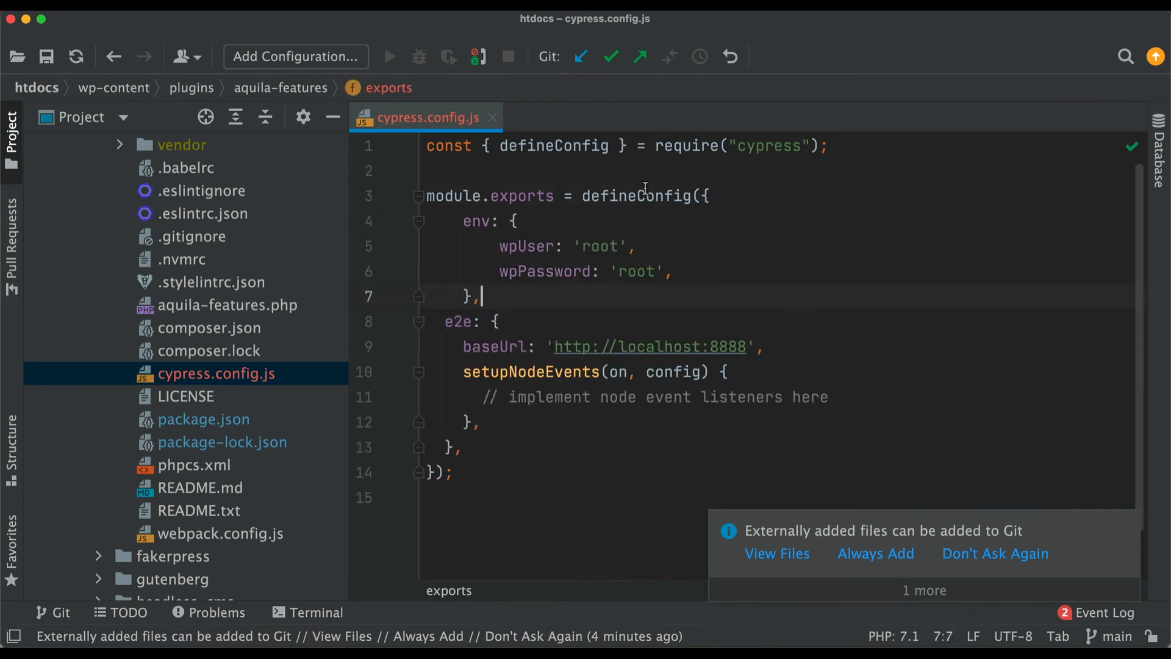
pyautogui.doubleClick(476, 220)
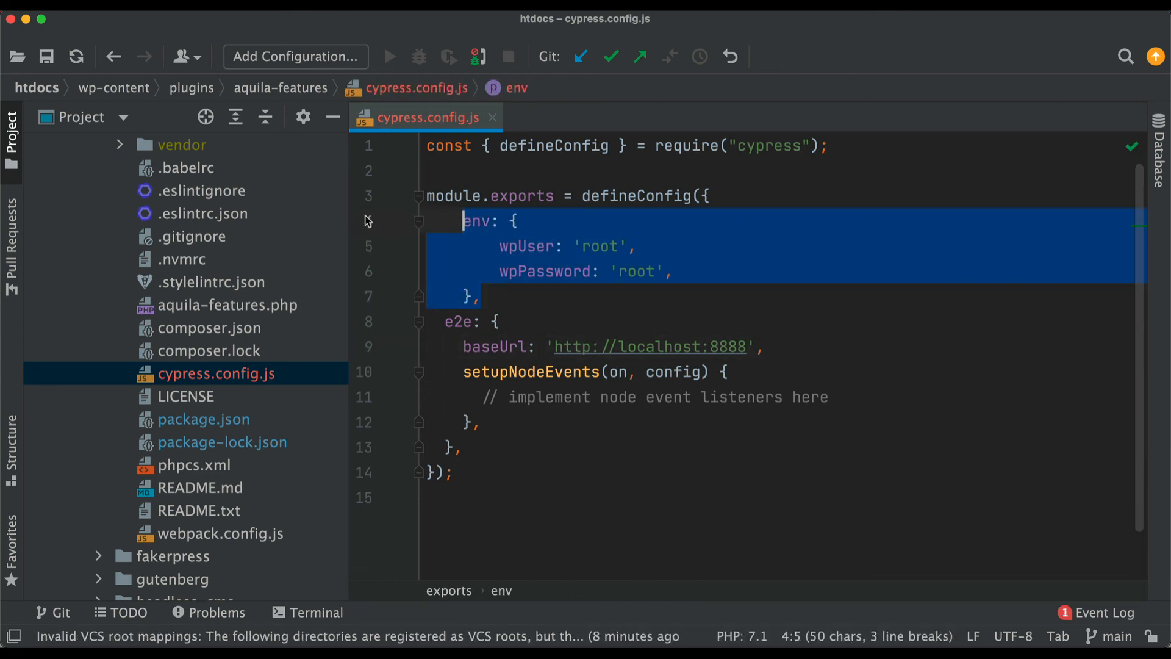
pyautogui.doubleClick(527, 246)
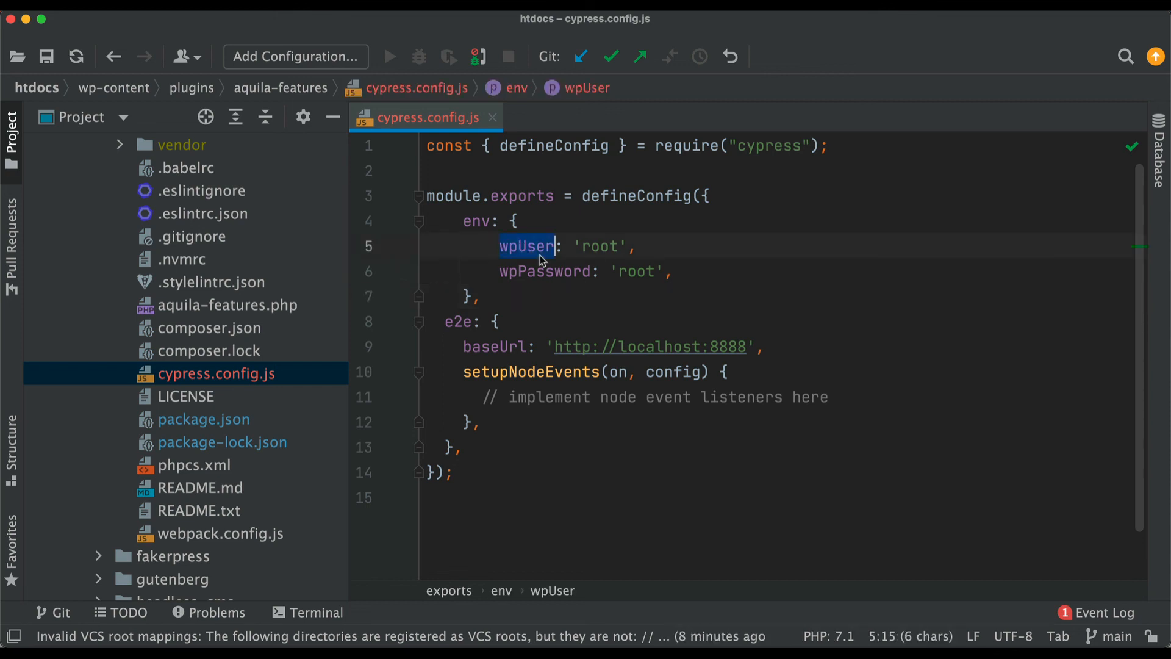
pyautogui.doubleClick(545, 271)
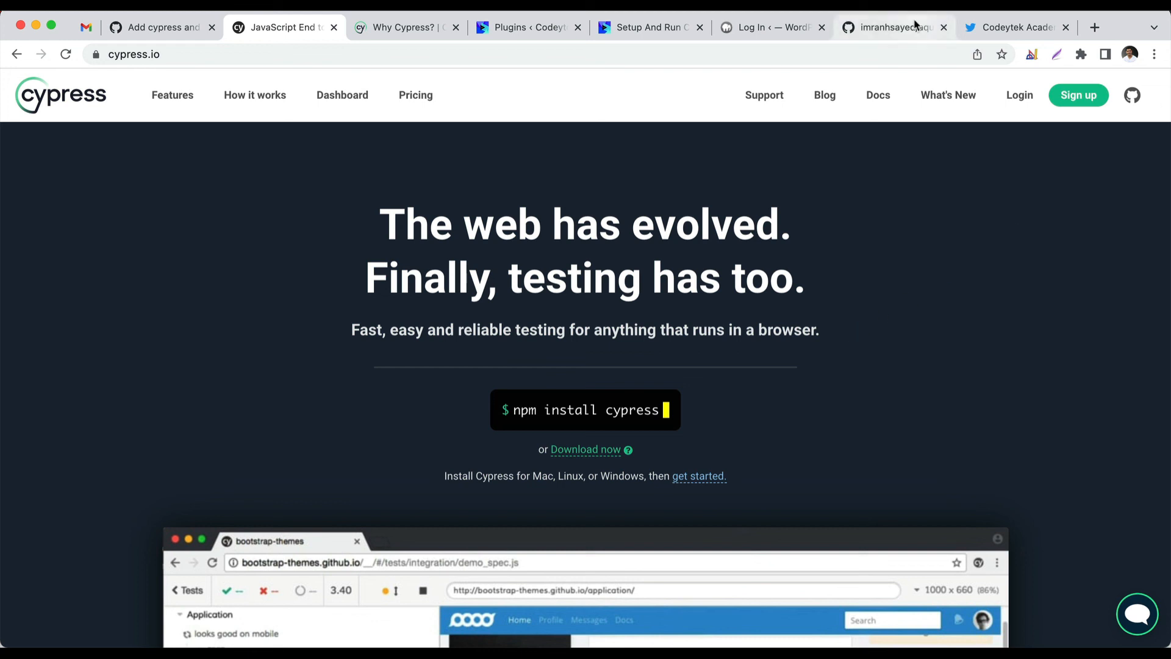
# Step: Switch to the aquila-features GitHub repository tab in Chrome
pyautogui.click(889, 27)
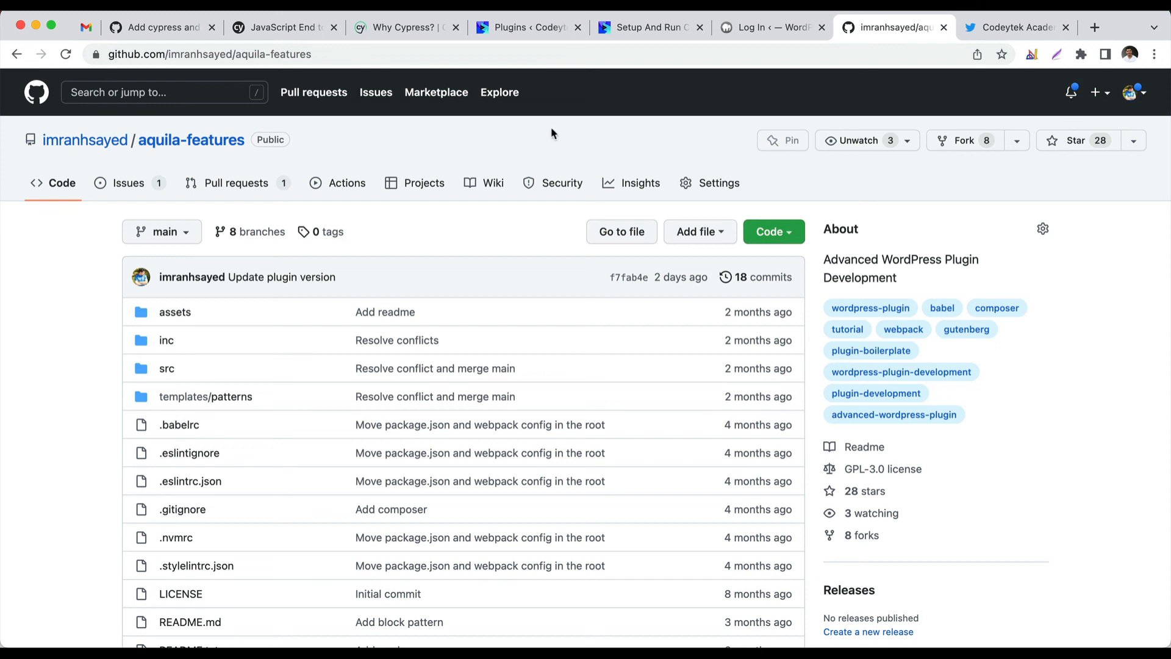
pyautogui.moveTo(558, 165)
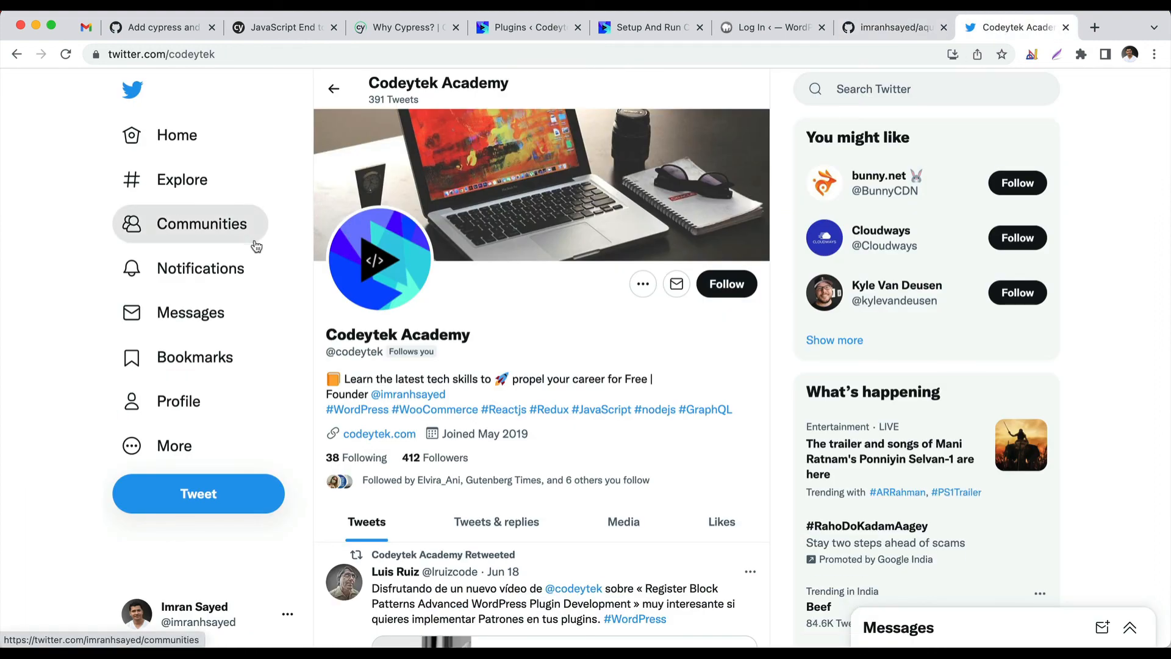
pyautogui.moveTo(451, 302)
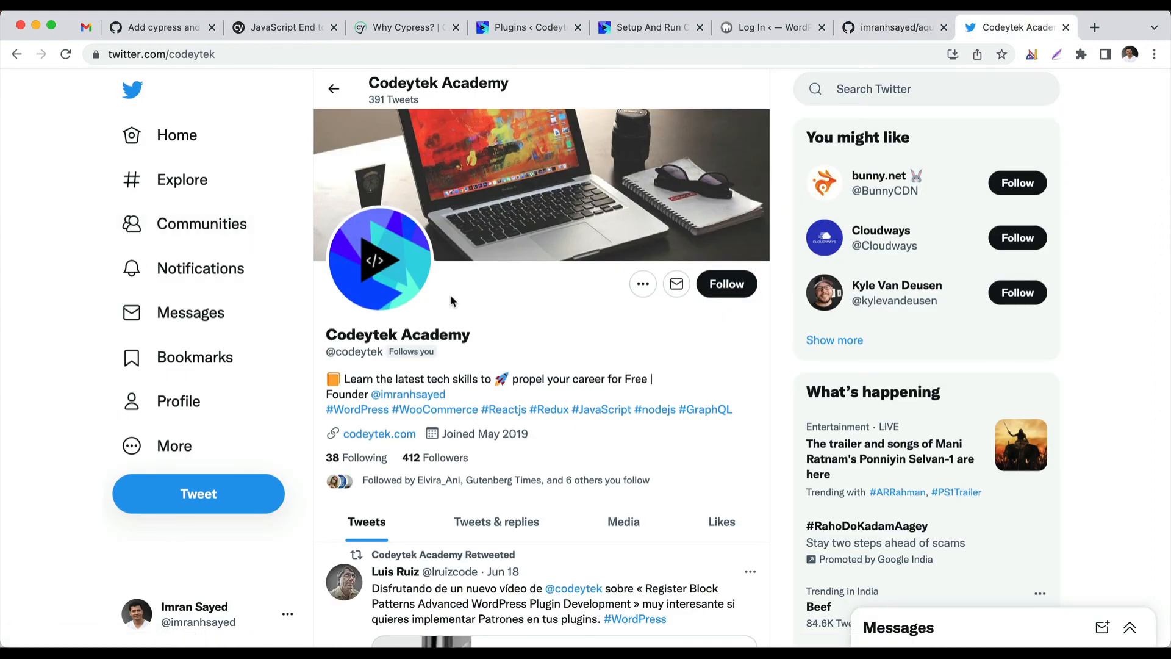